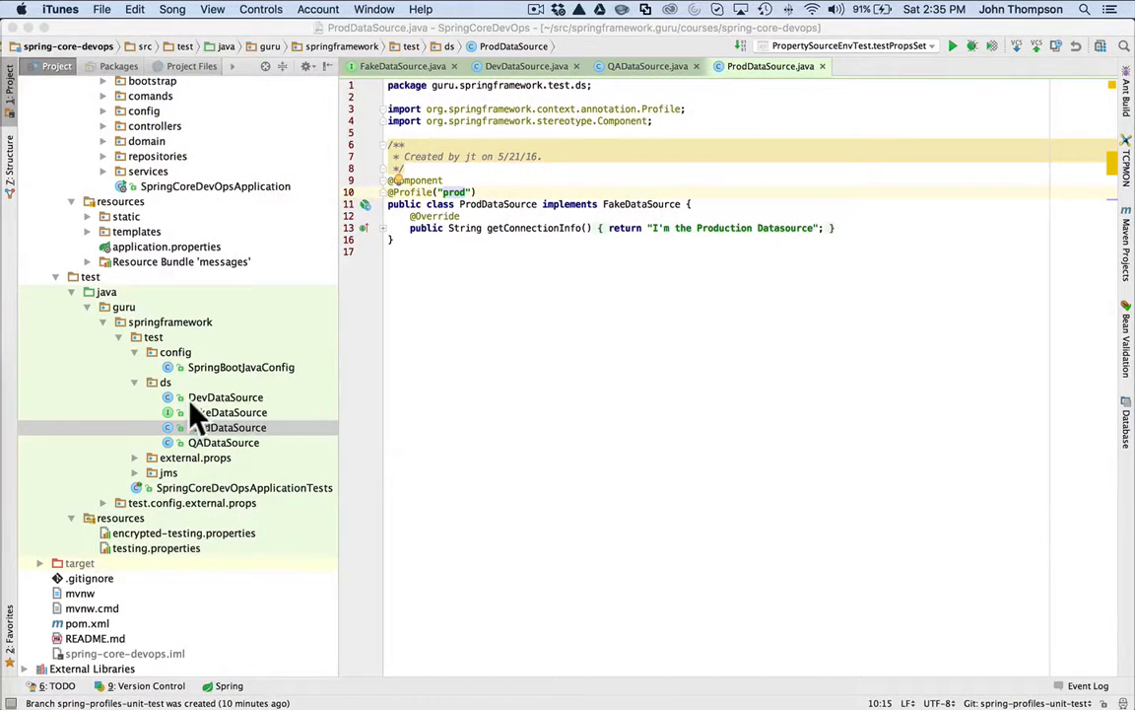
Step: From the test config package, start a new Java class after viewing FakeDataSource
left_click(398, 67)
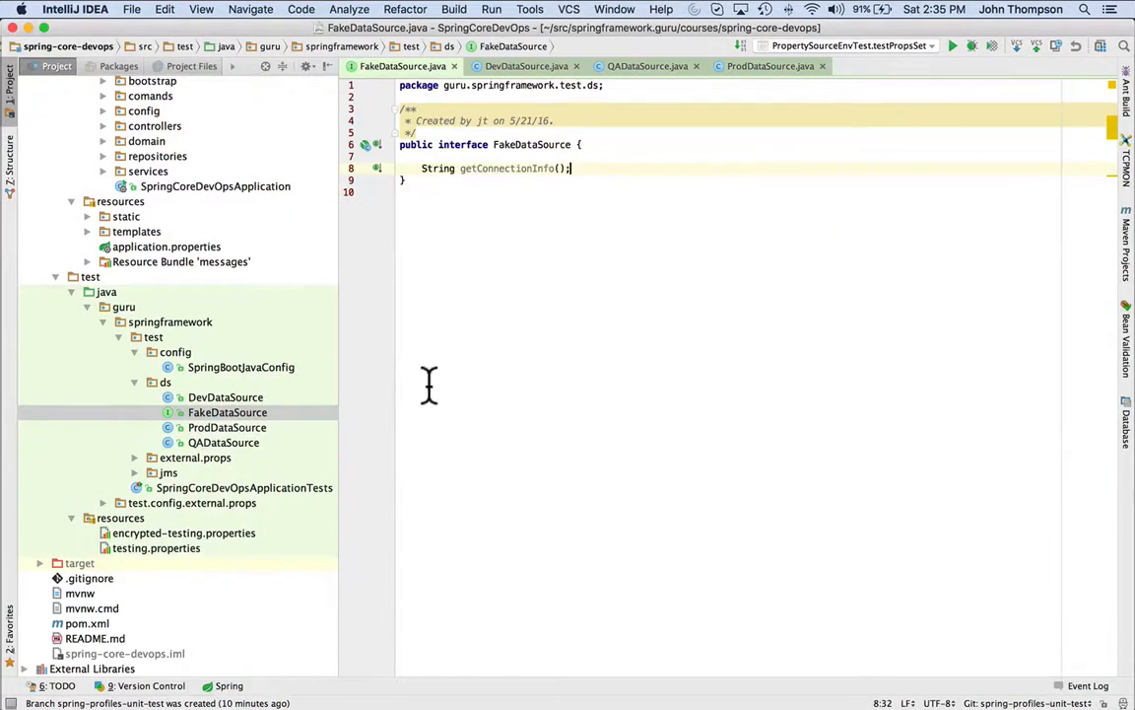
mouse_move(187, 370)
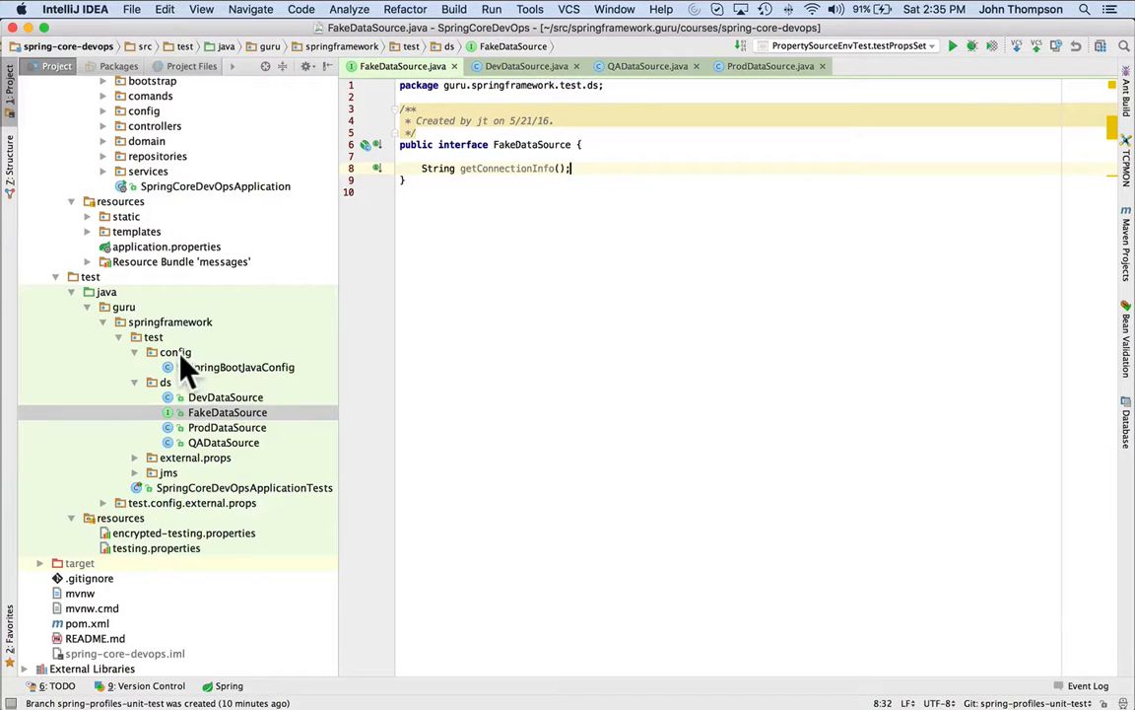
left_click(173, 350)
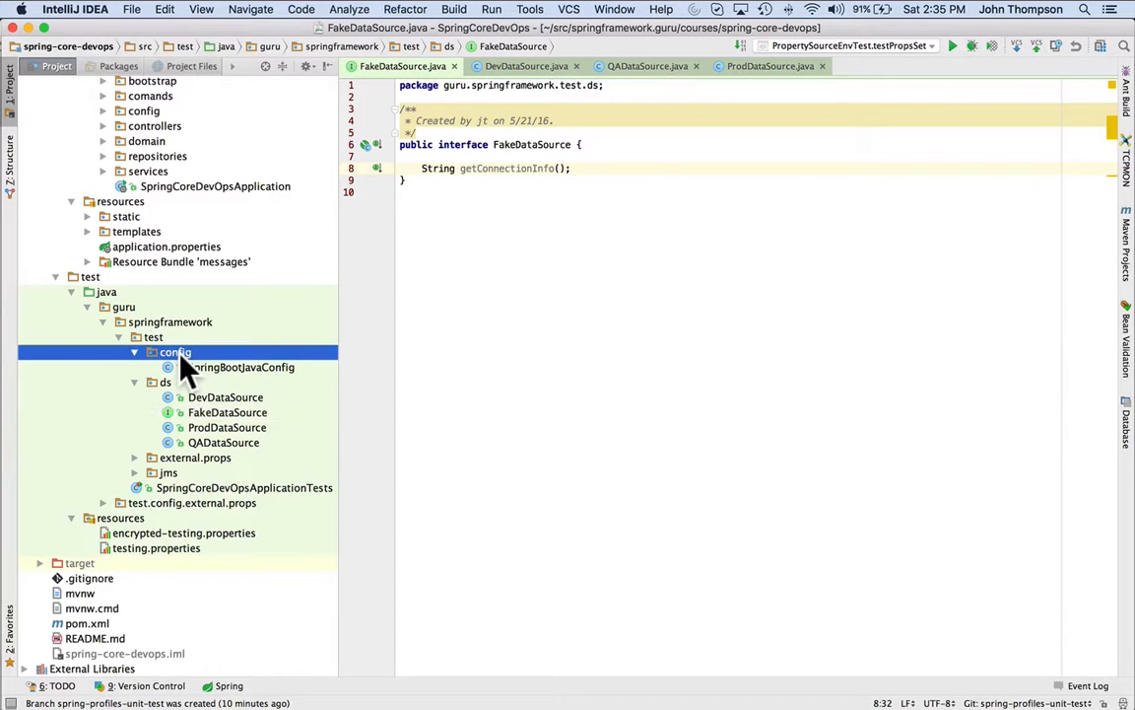
right_click(173, 351)
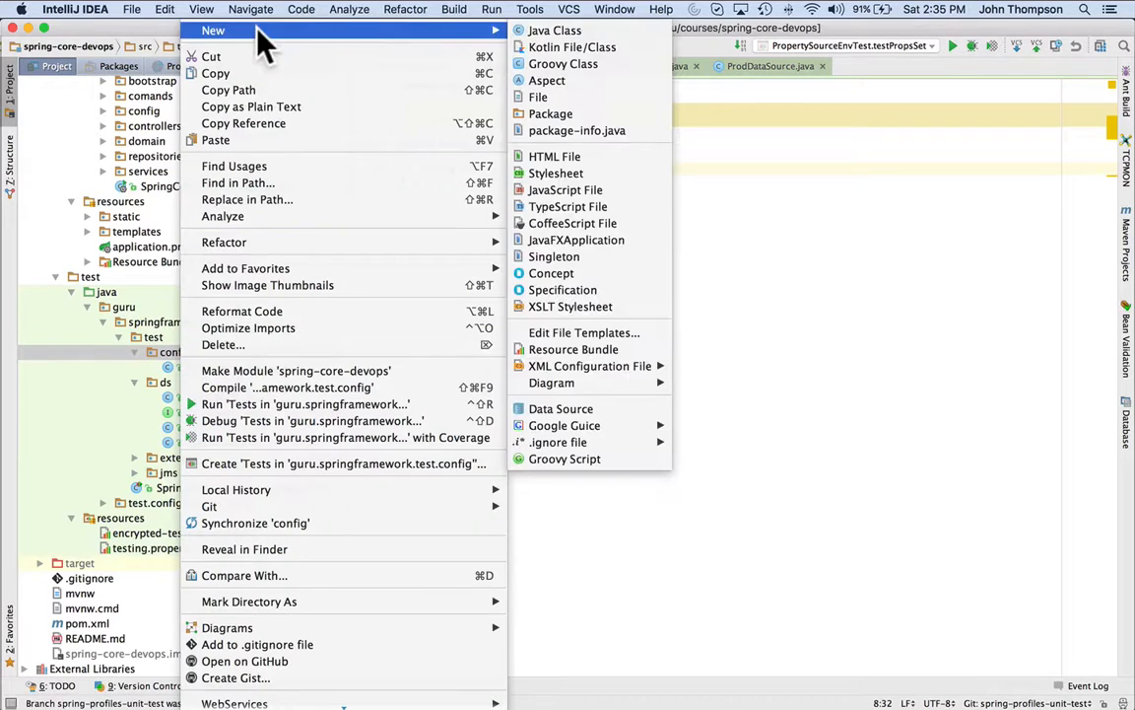
left_click(554, 30)
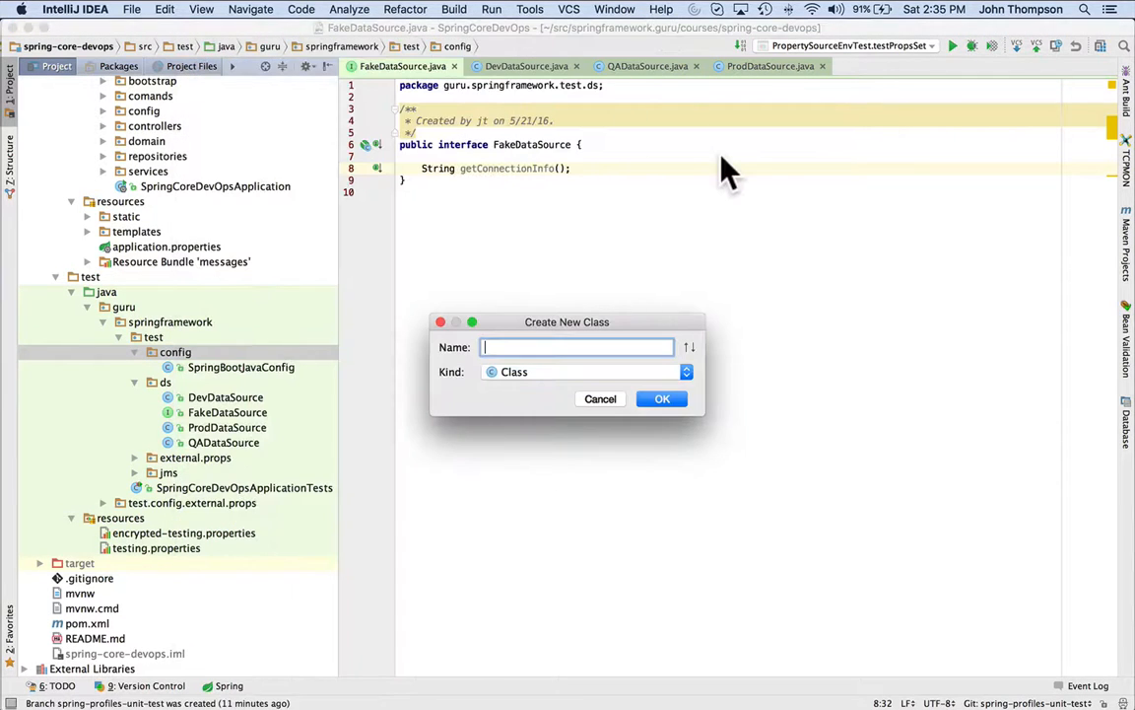
Step: Name the new class DataSouceConfig and create it
type("Data")
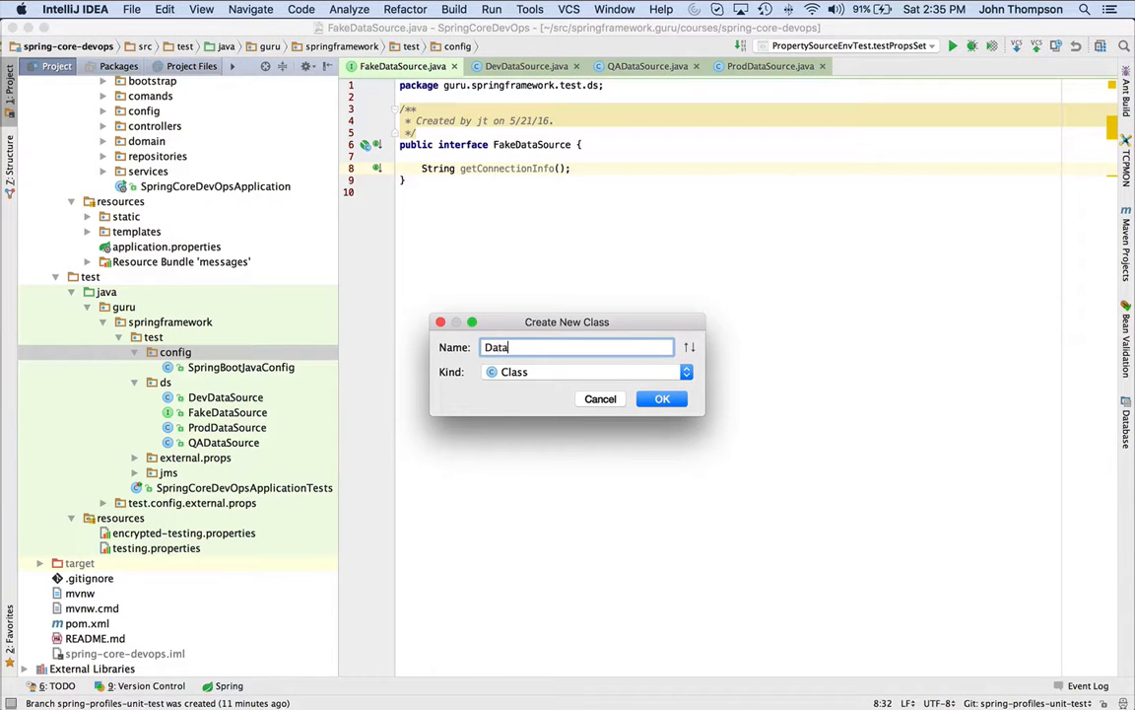
type("S")
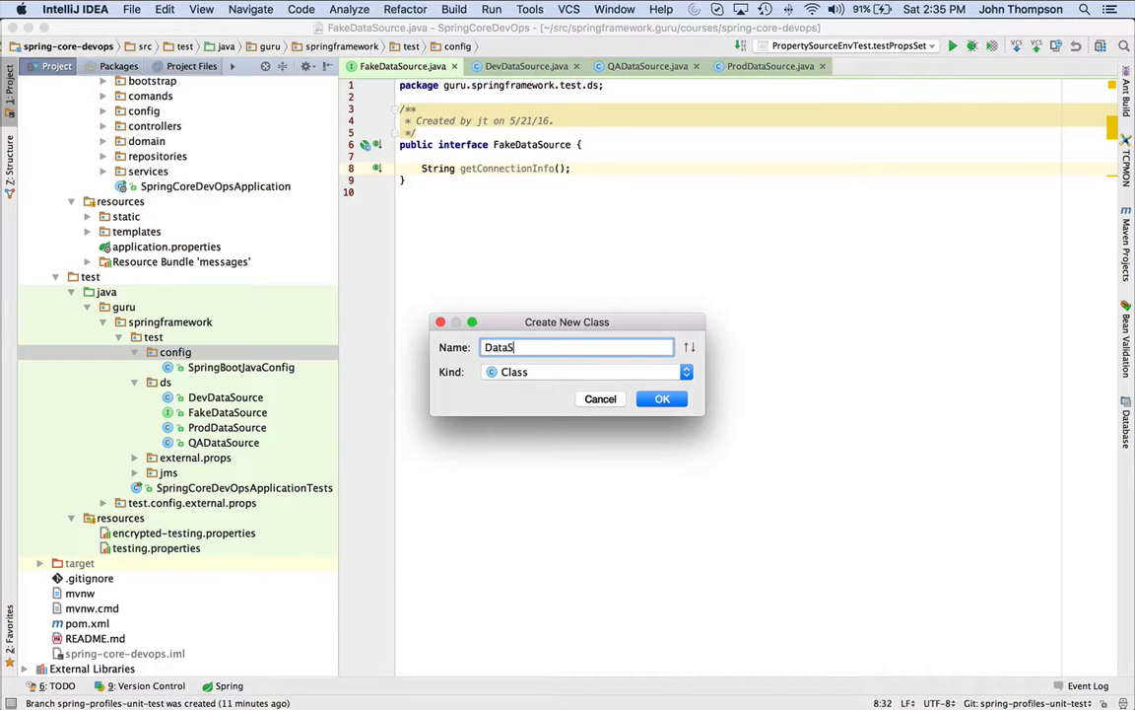
type("ouceConfig")
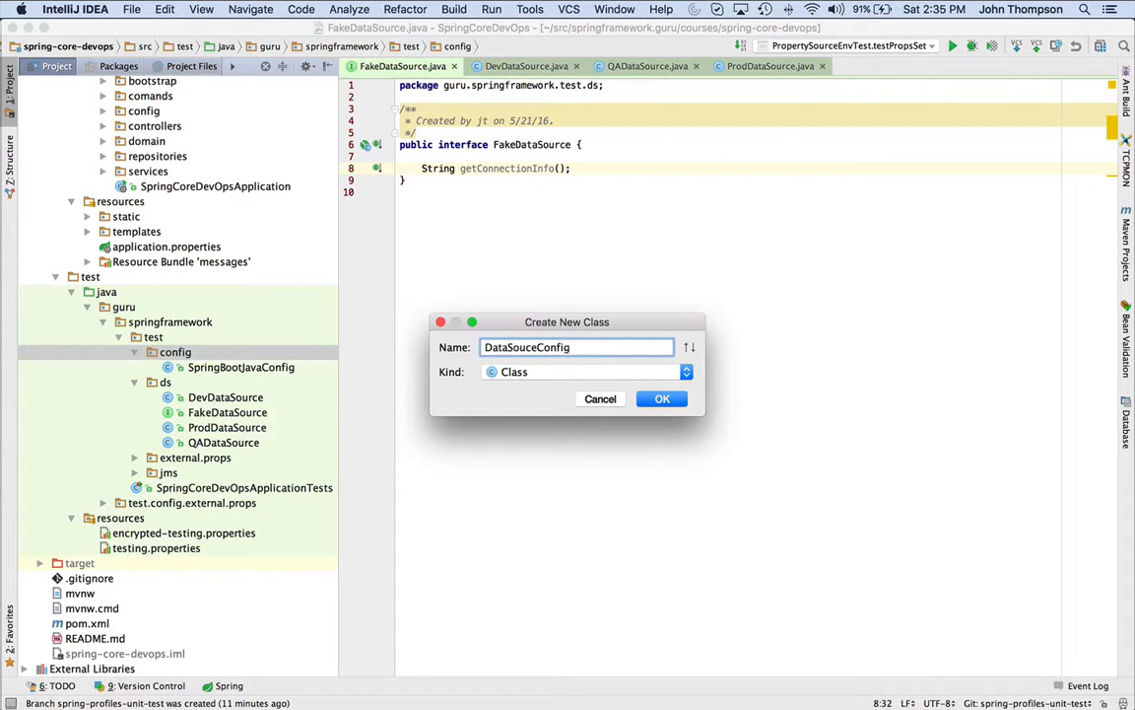
left_click(662, 398)
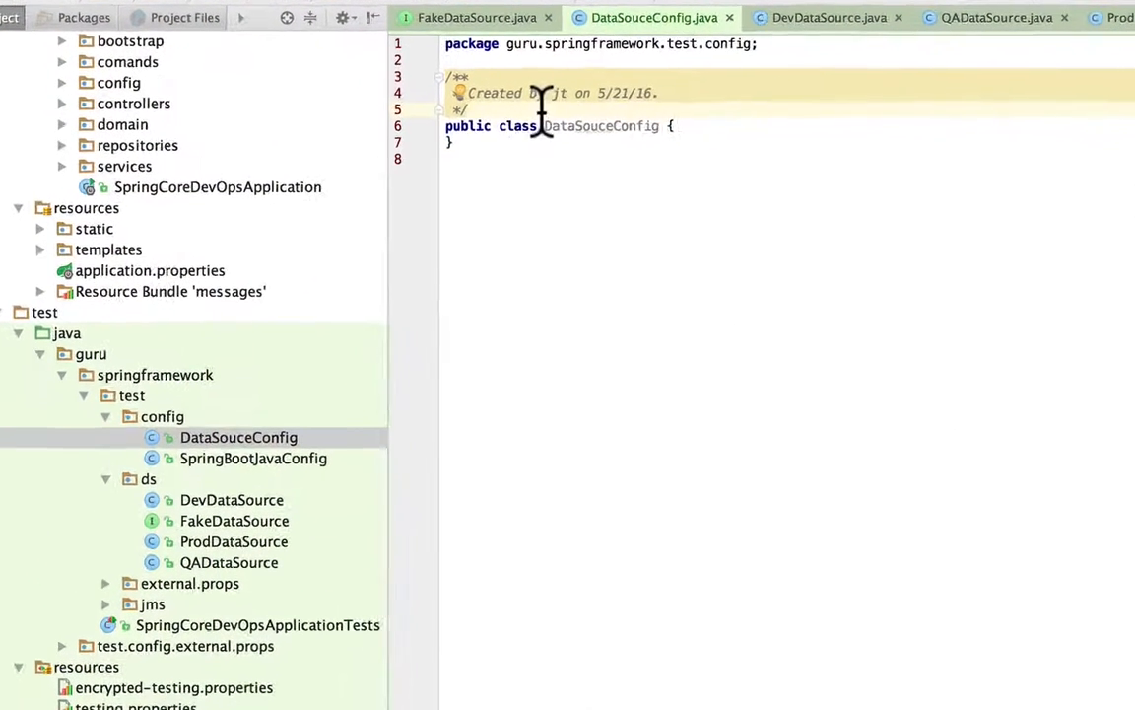
type("@Conf")
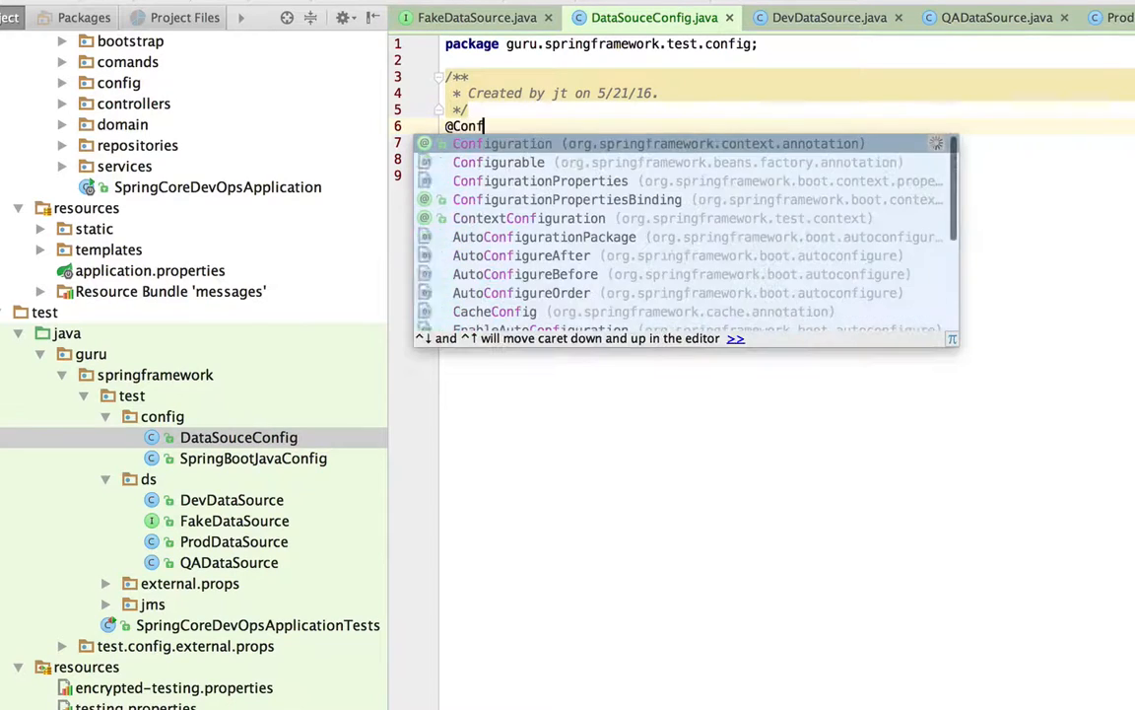
left_click(502, 142)
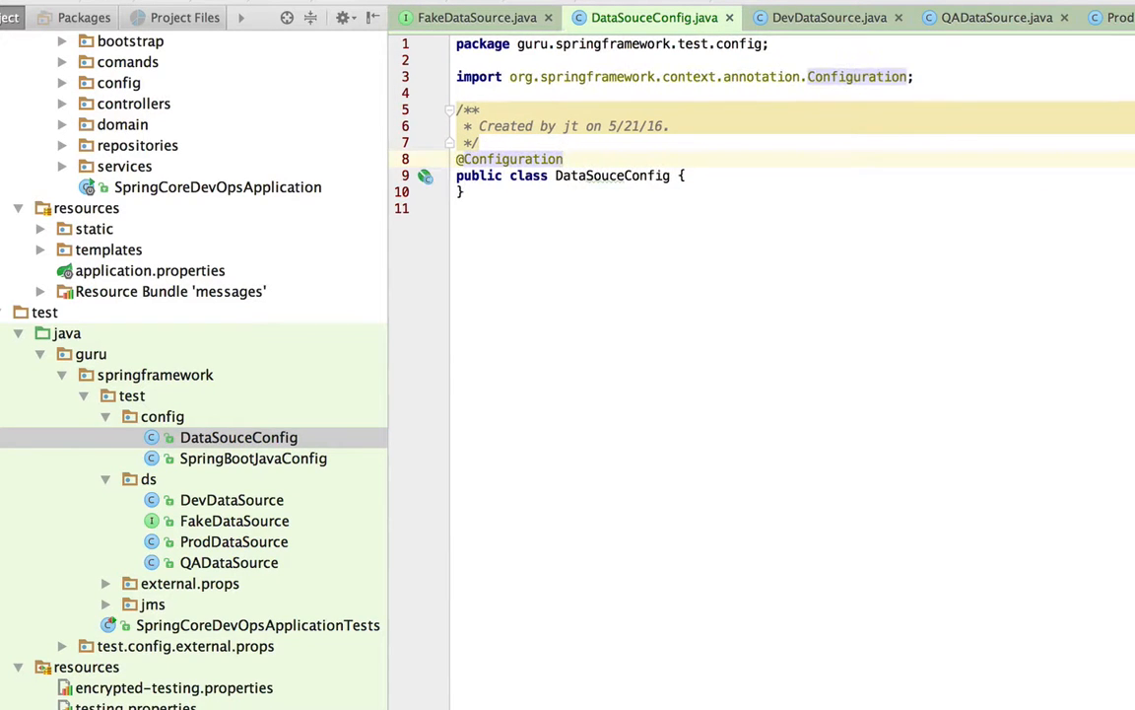
type("@ComponentScan(")
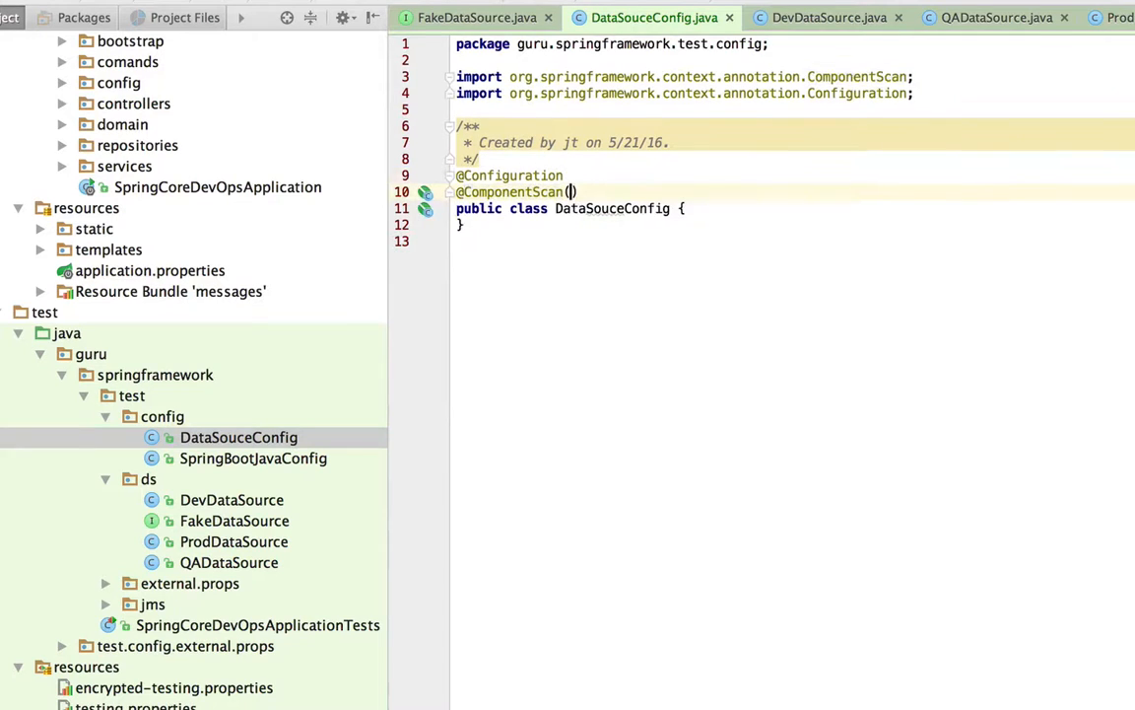
type("\"guru.sp\"")
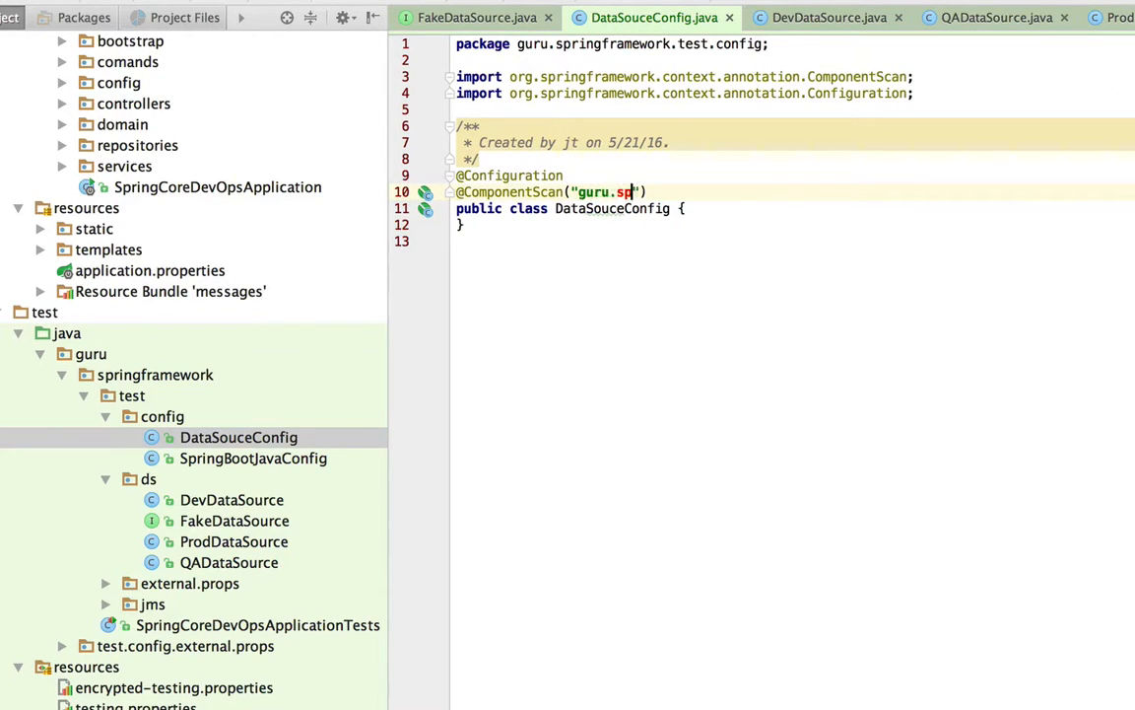
type("ringframework.")
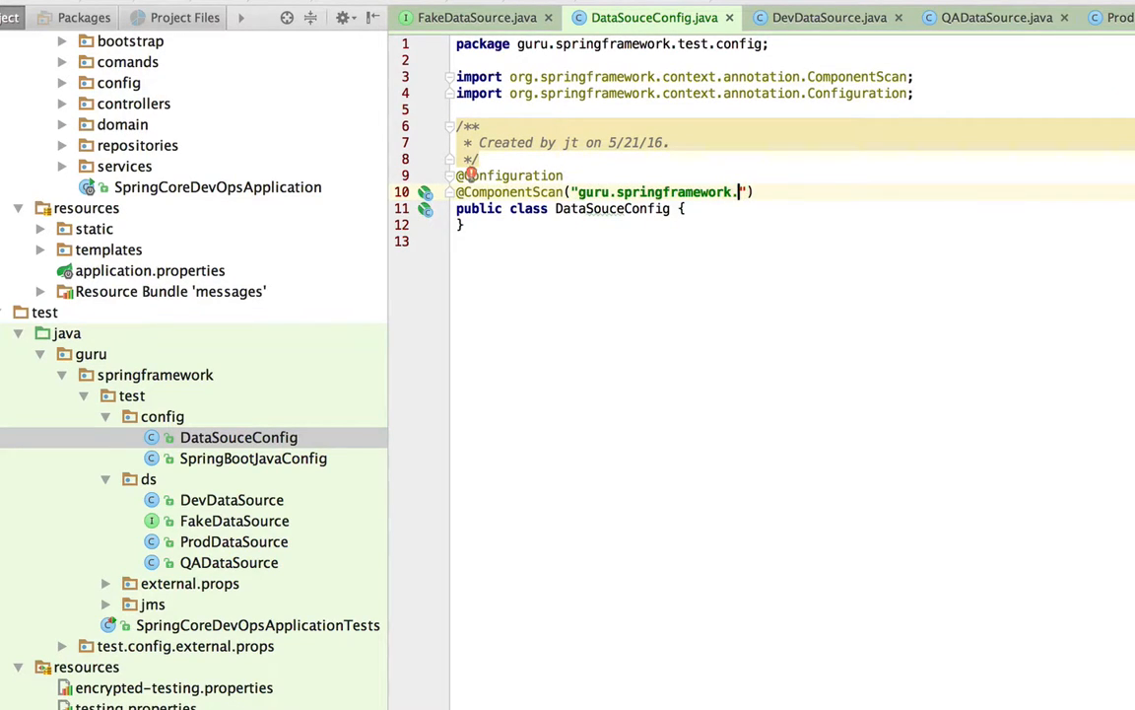
type("test.")
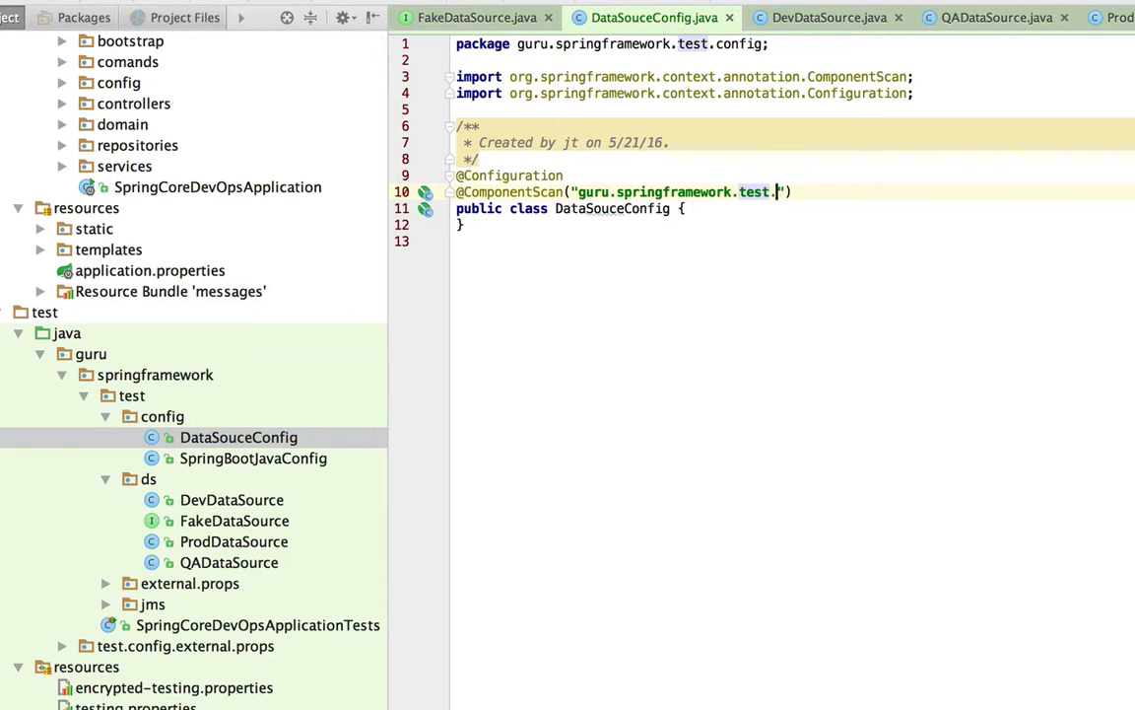
type("ds")
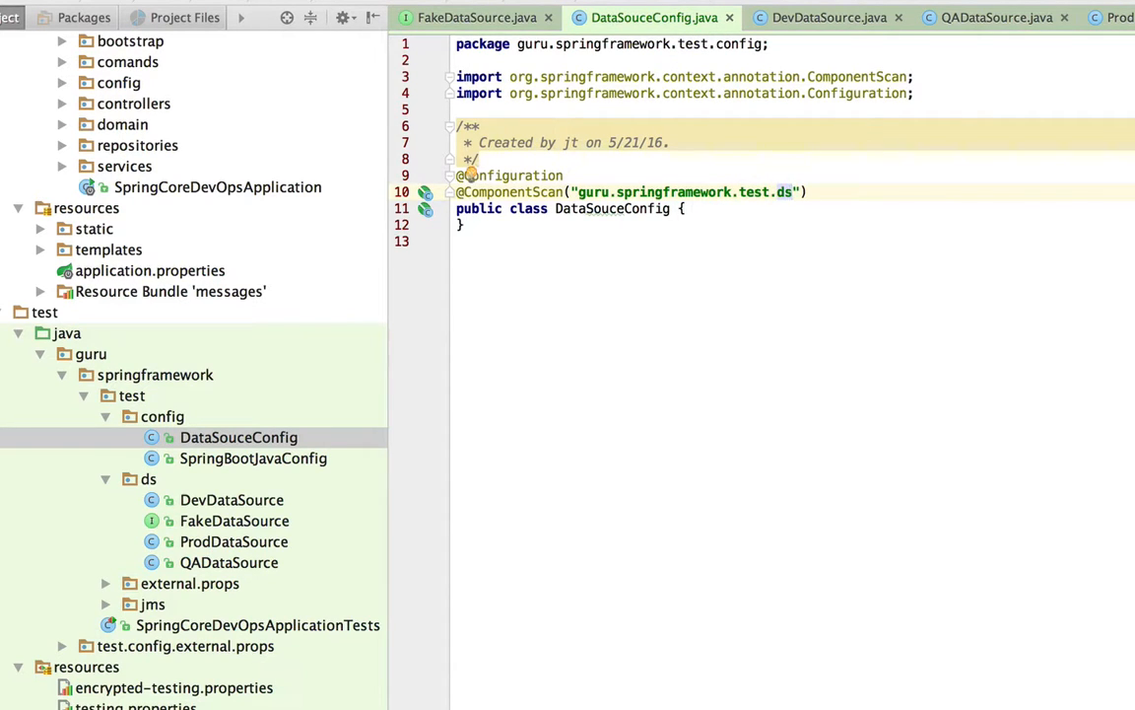
mouse_move(69, 391)
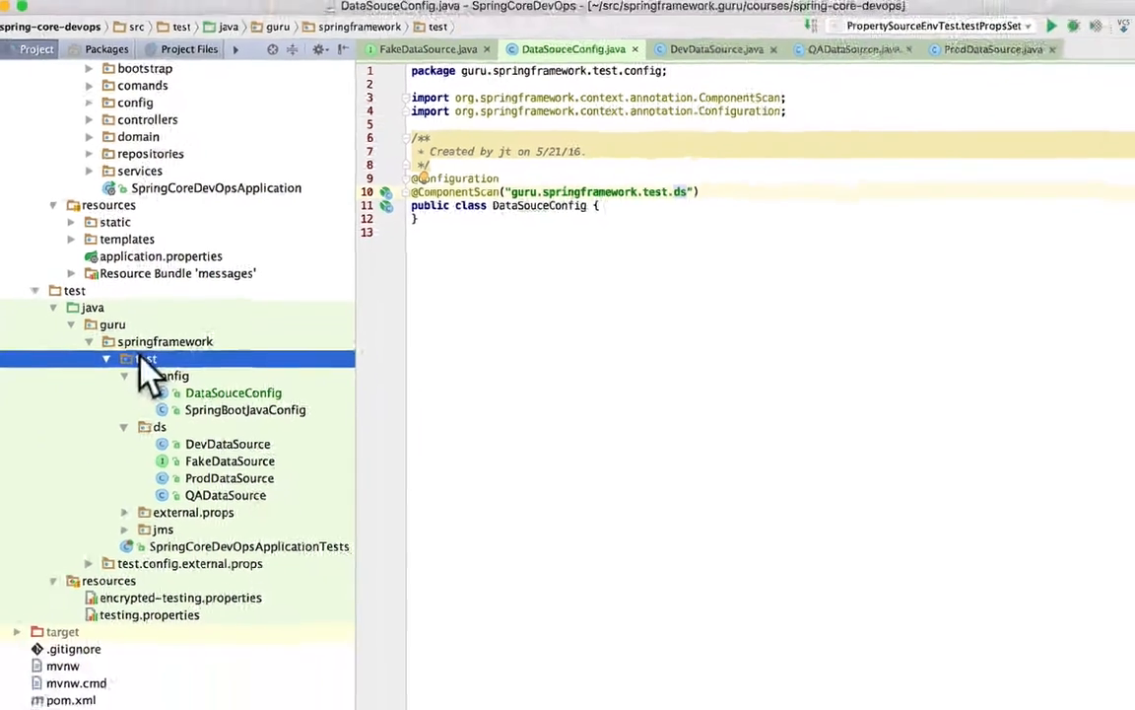
Step: Create the dstest package with a DataSourceTest class and add it to Git
right_click(146, 359)
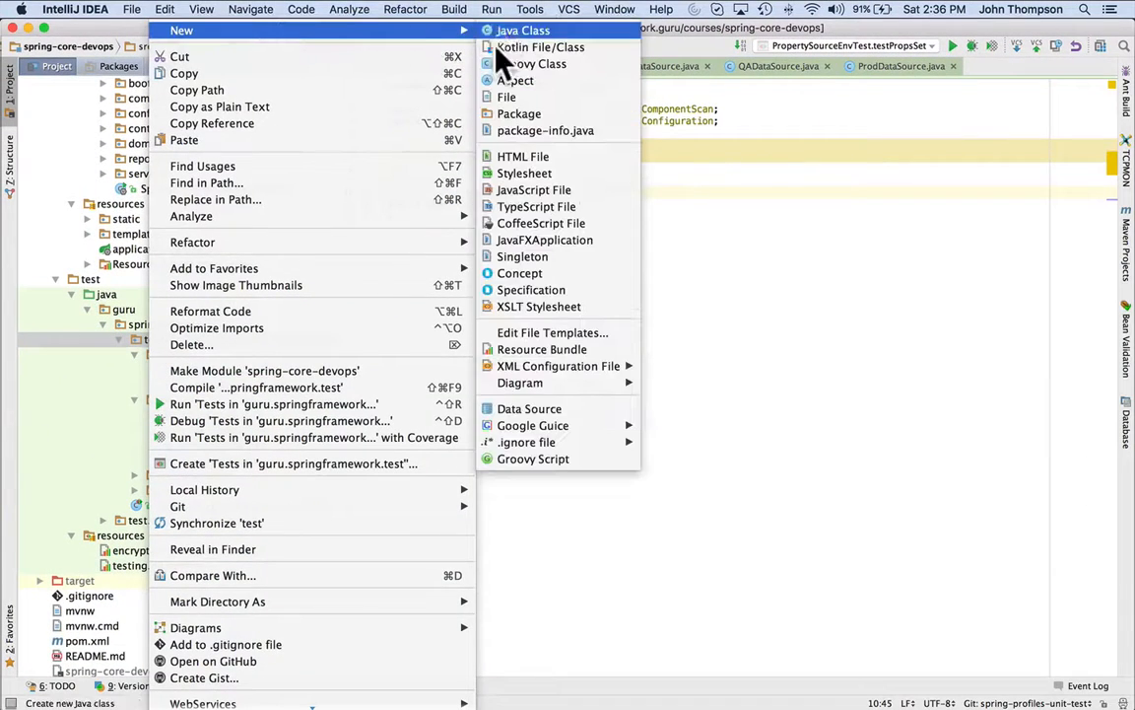
left_click(520, 113)
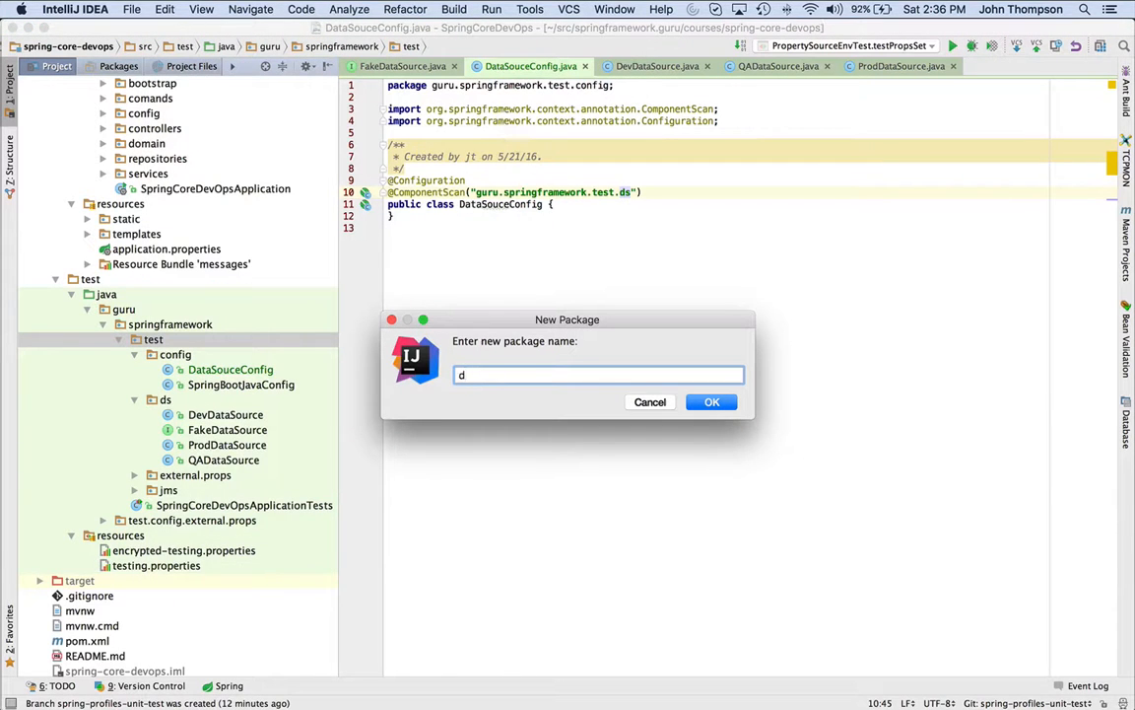
type("stest")
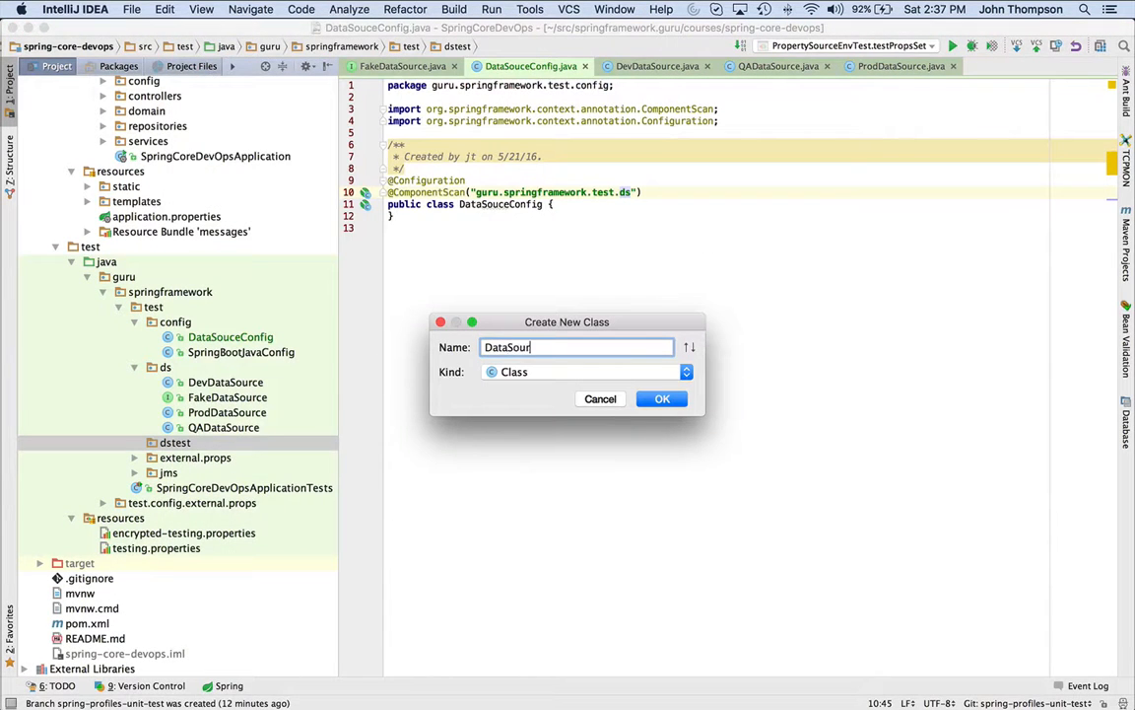
left_click(663, 398)
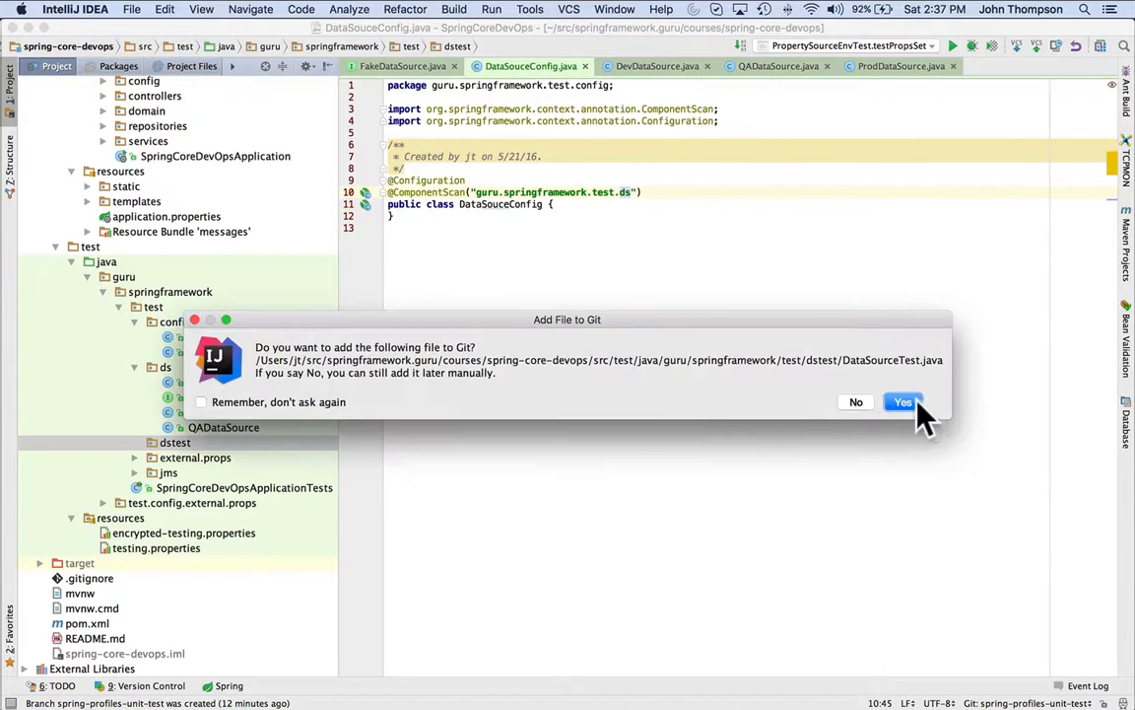
left_click(903, 402)
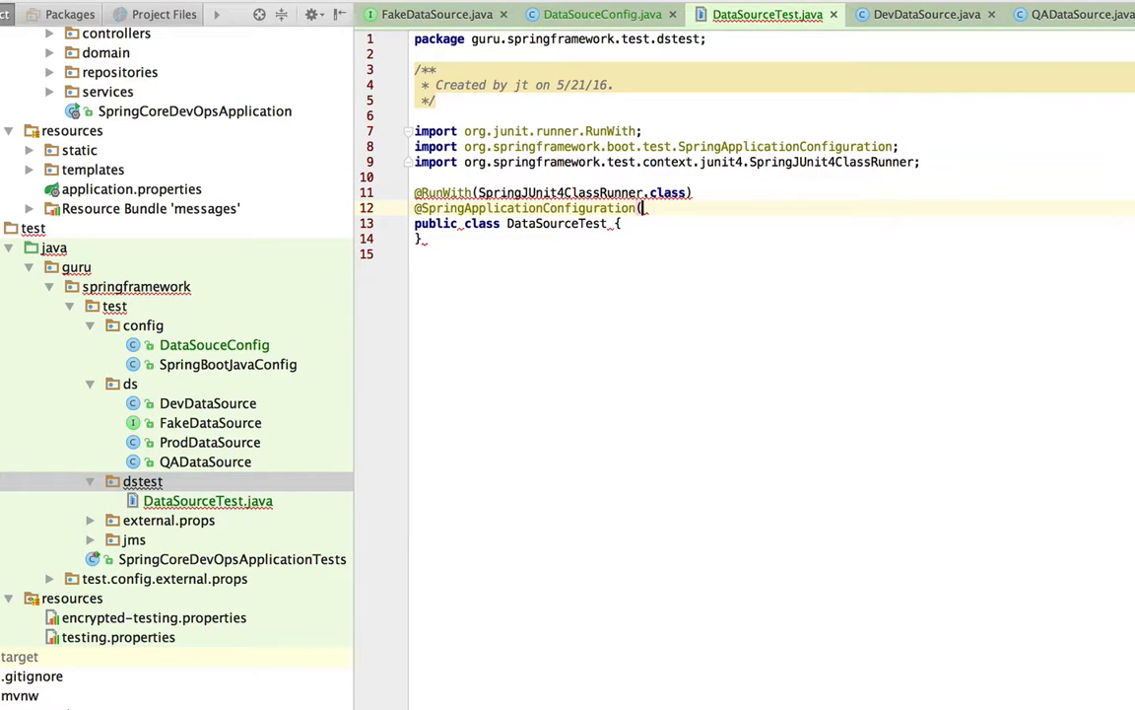
type("Da")
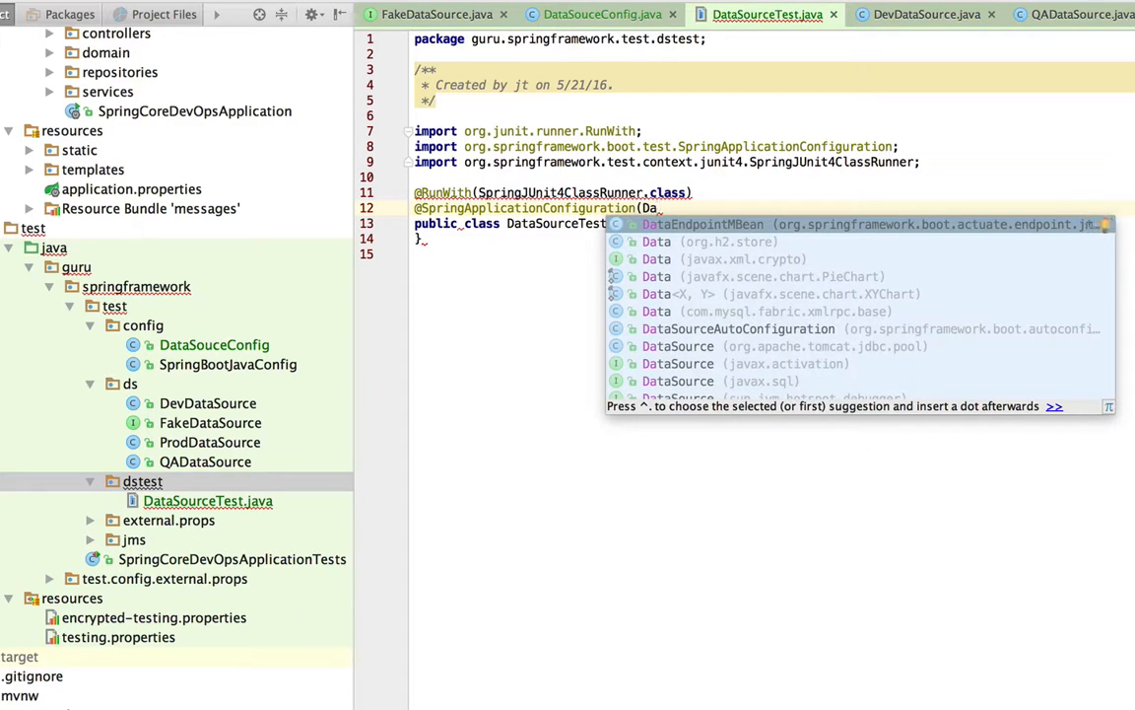
type("taSourceConfig.class)")
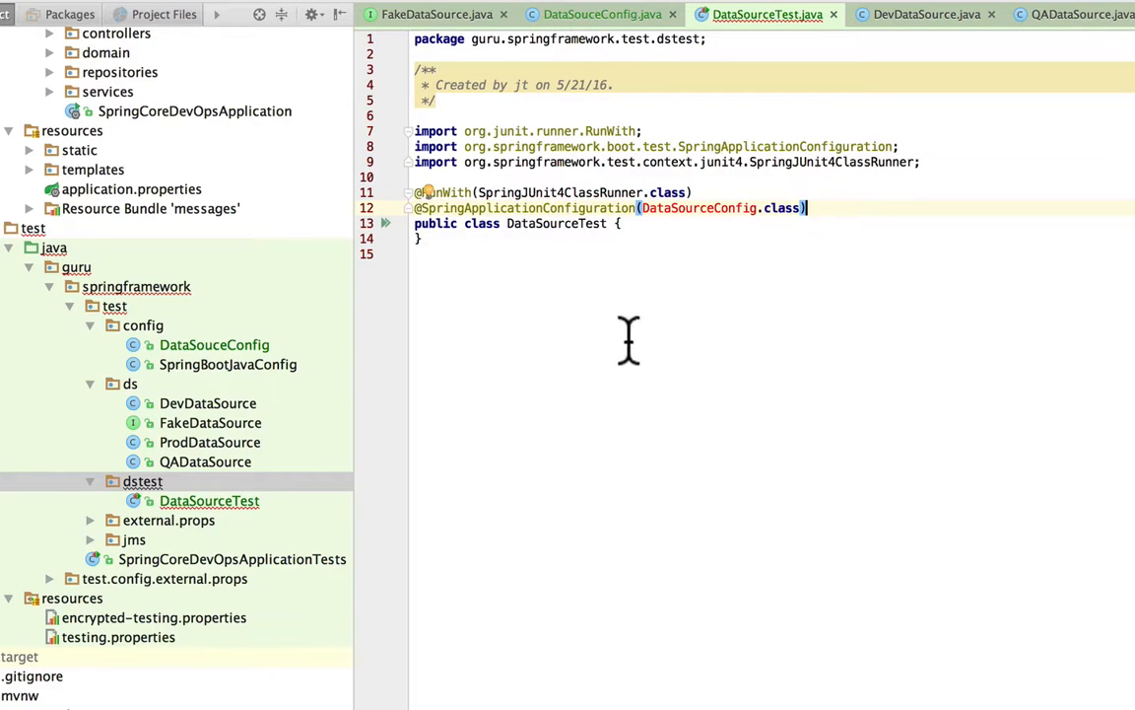
mouse_move(266, 365)
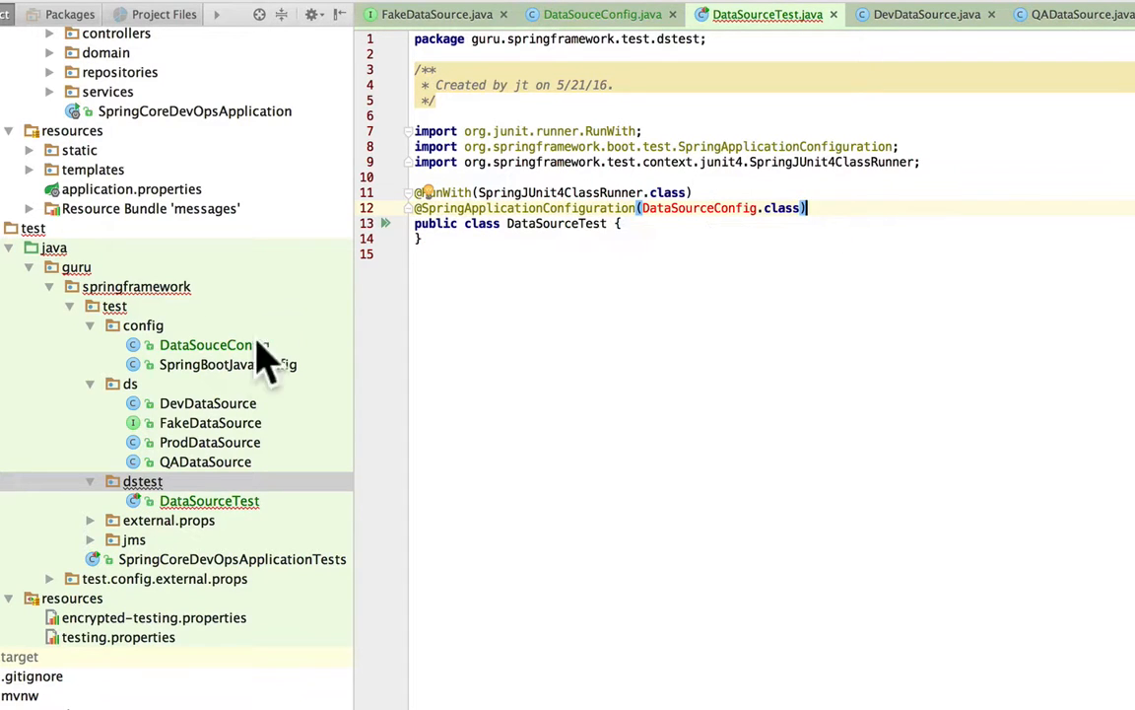
Step: Show the Refactor options for the DataSouceConfig class in the Project tree
left_click(205, 345)
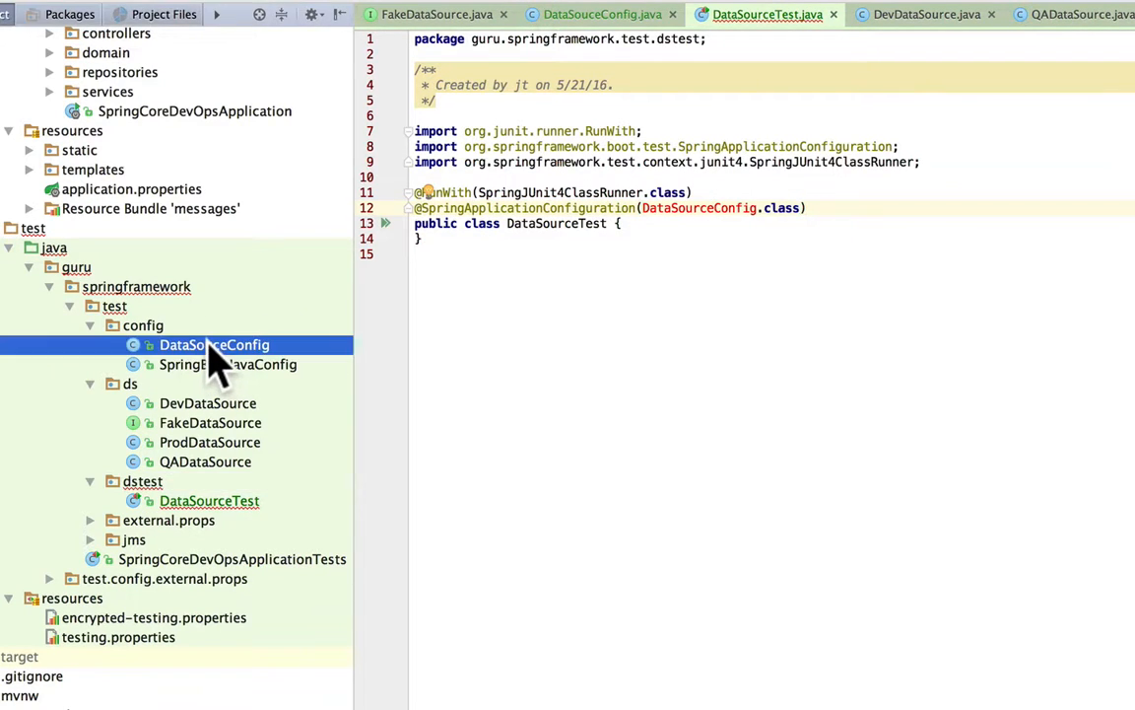
right_click(213, 343)
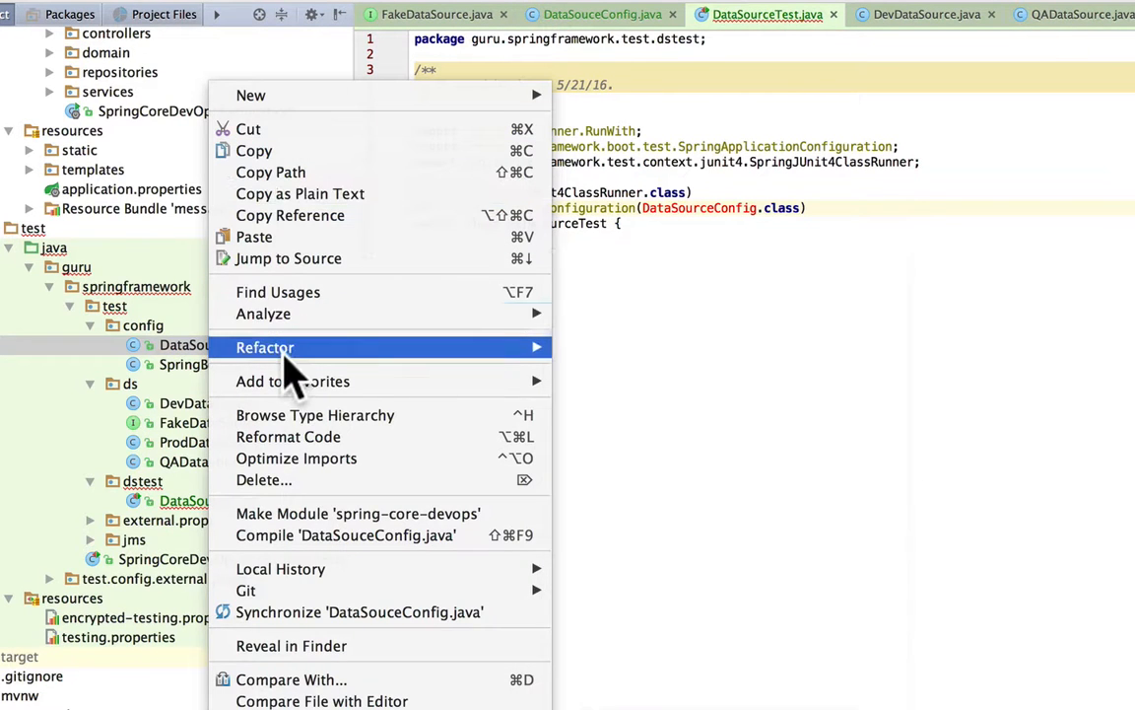
left_click(265, 347)
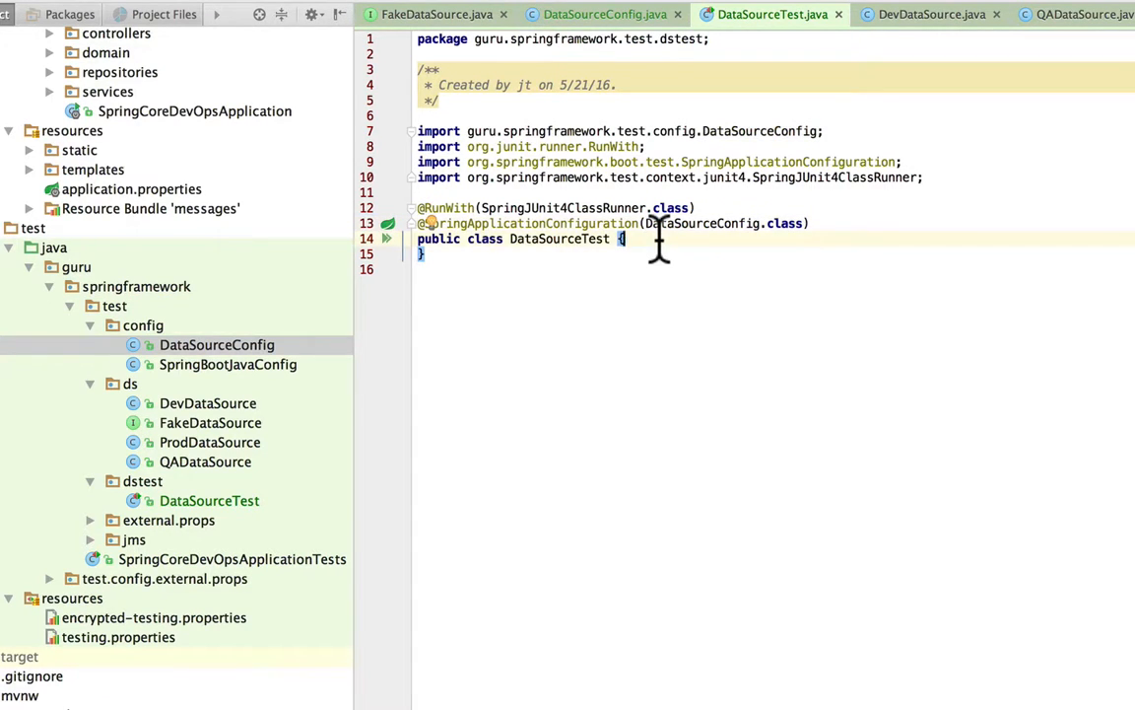
Step: Declare 'private FakeDataSource fakeDataSource;' and generate its setFakeDataSource setter
type("FakeDataSource")
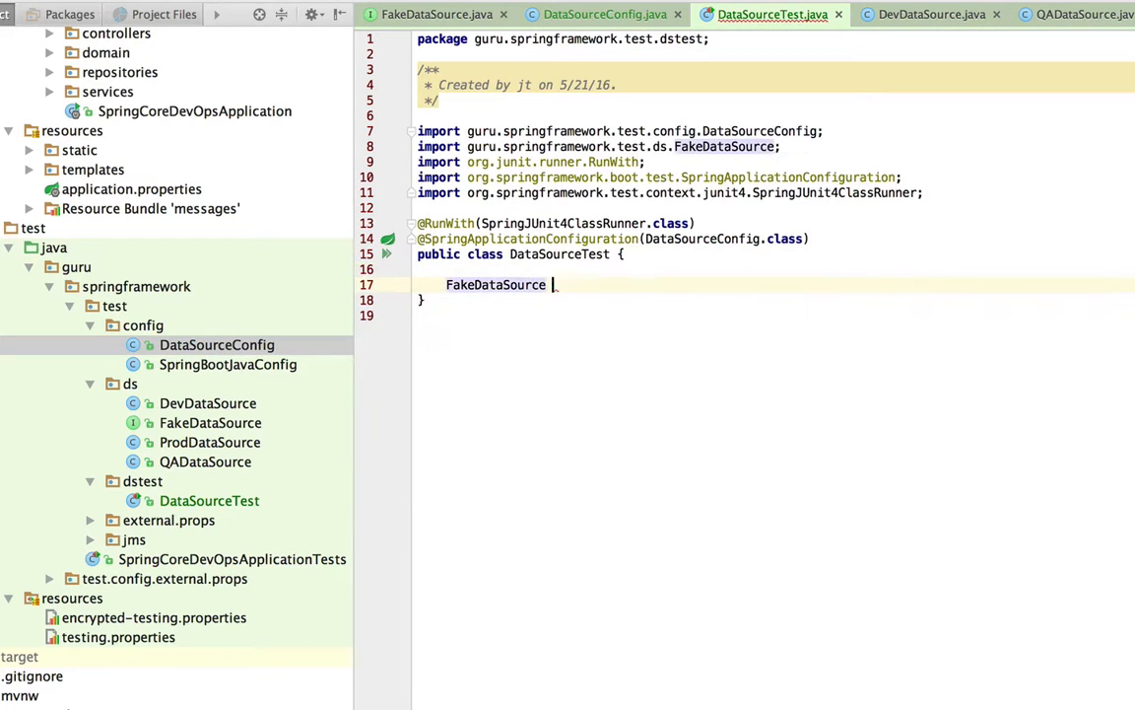
type("fakeDataSource;")
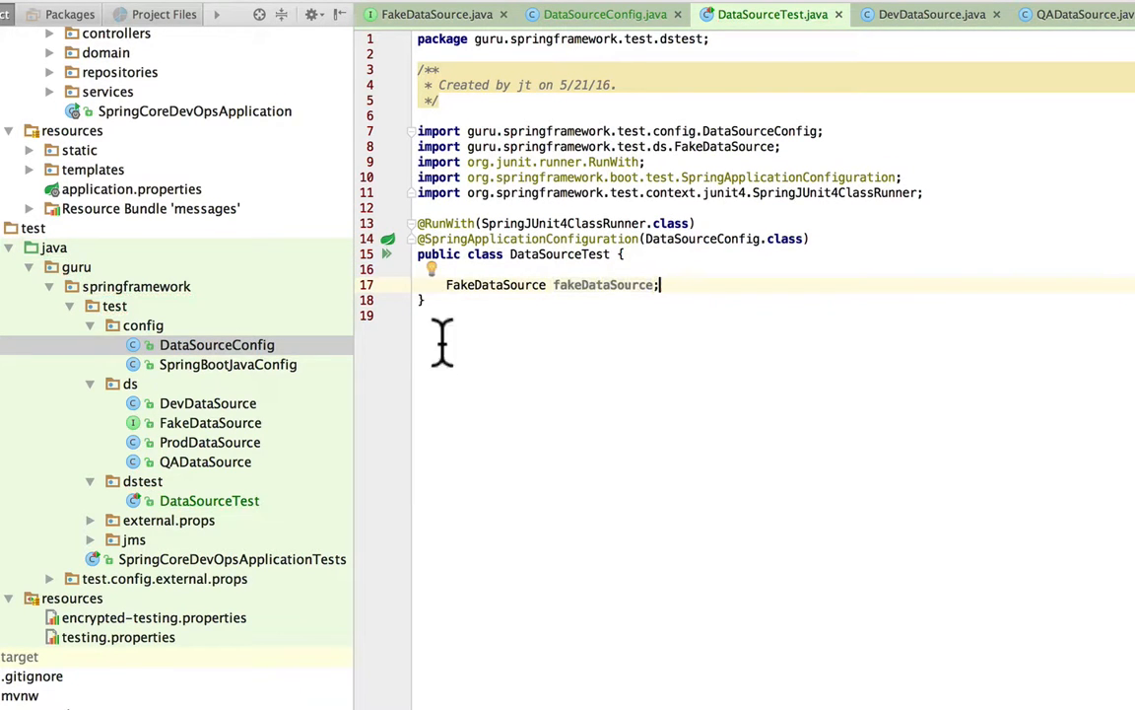
type("private")
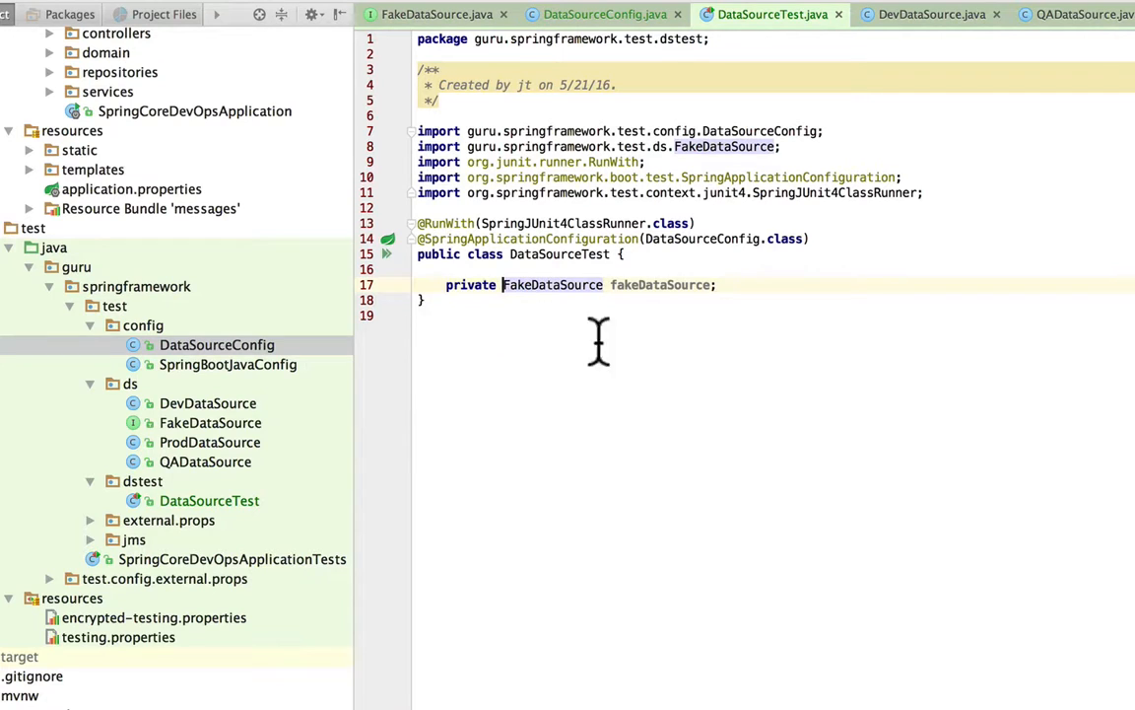
key("enter")
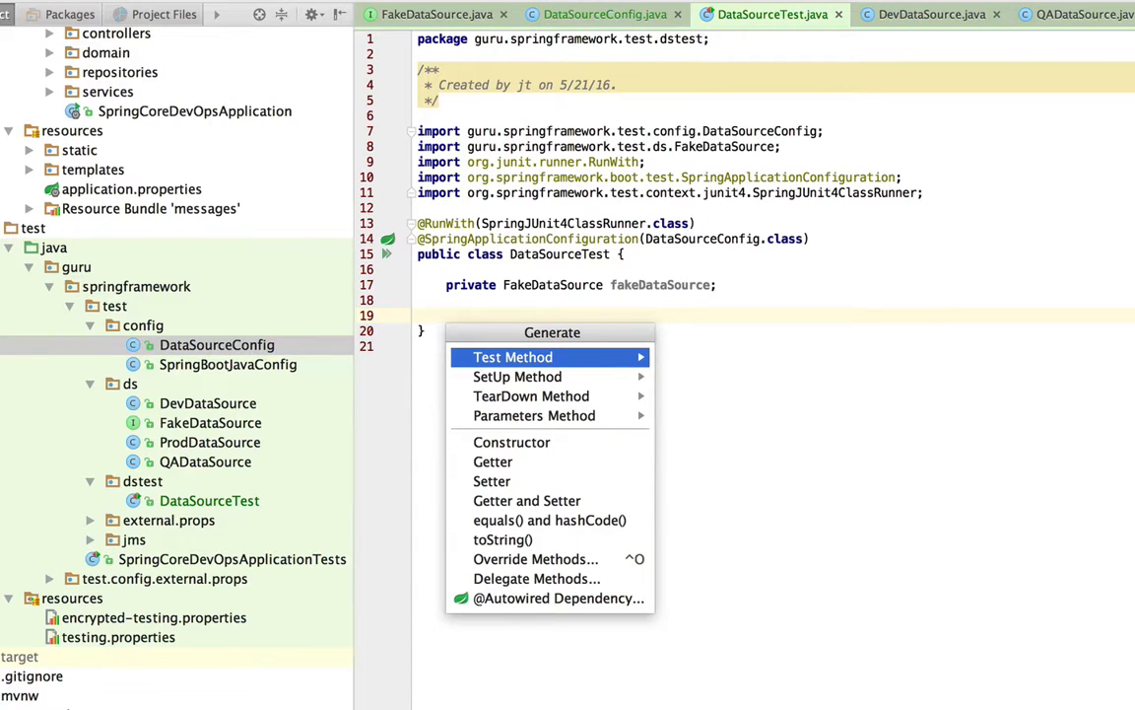
left_click(492, 481)
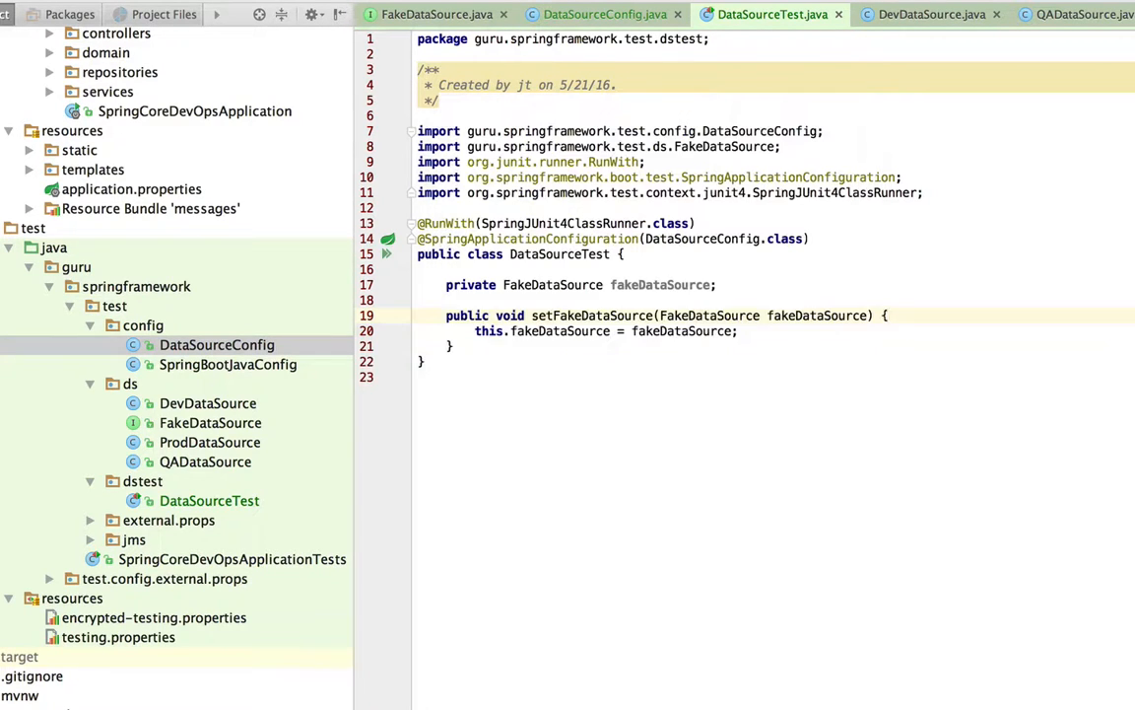
key("enter")
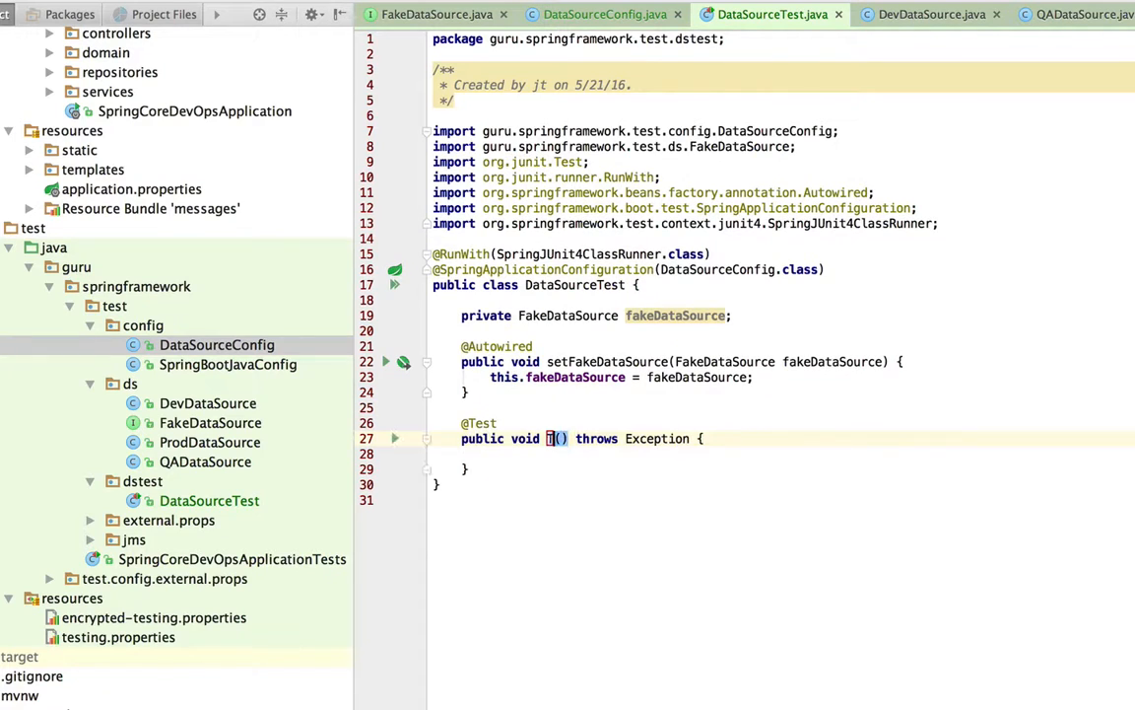
Step: Name the test method TestDataSource and have it print fakeDataSource.toString()
type("TestDataSource")
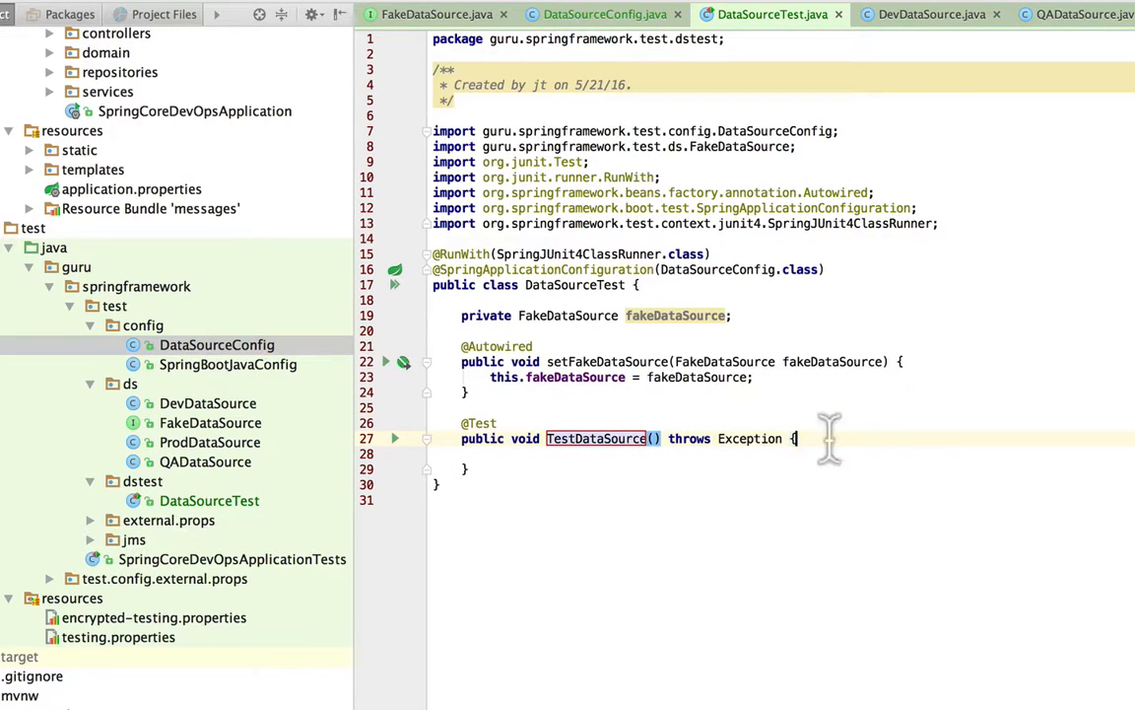
key("enter")
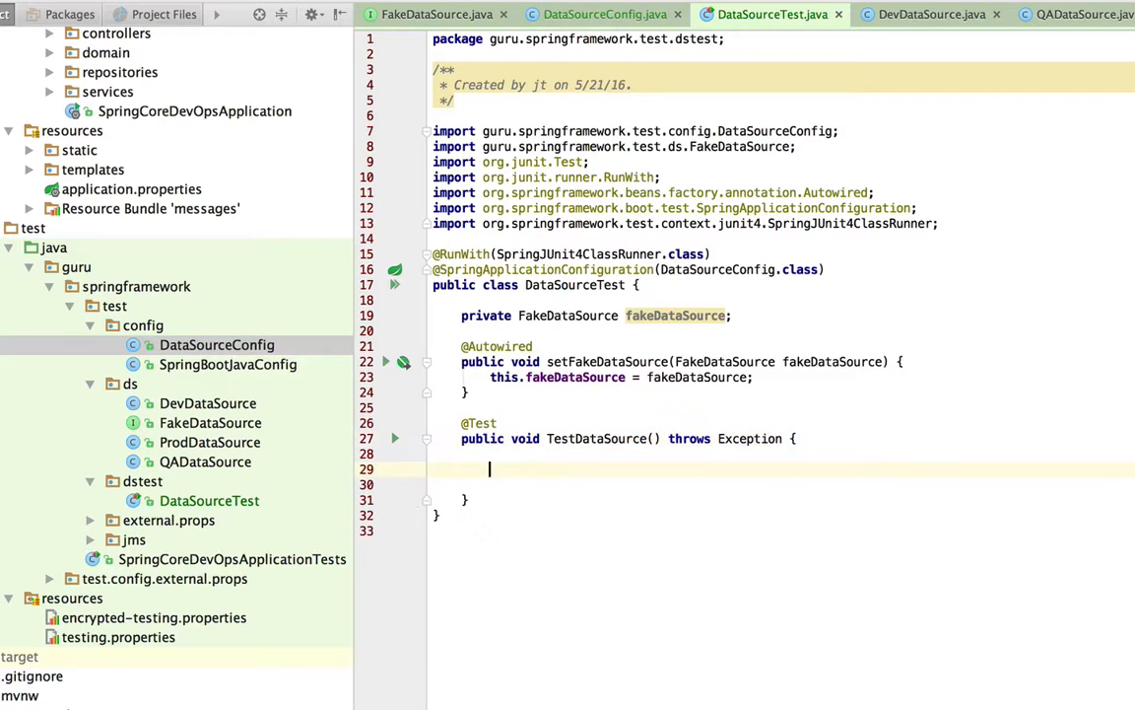
type("sout")
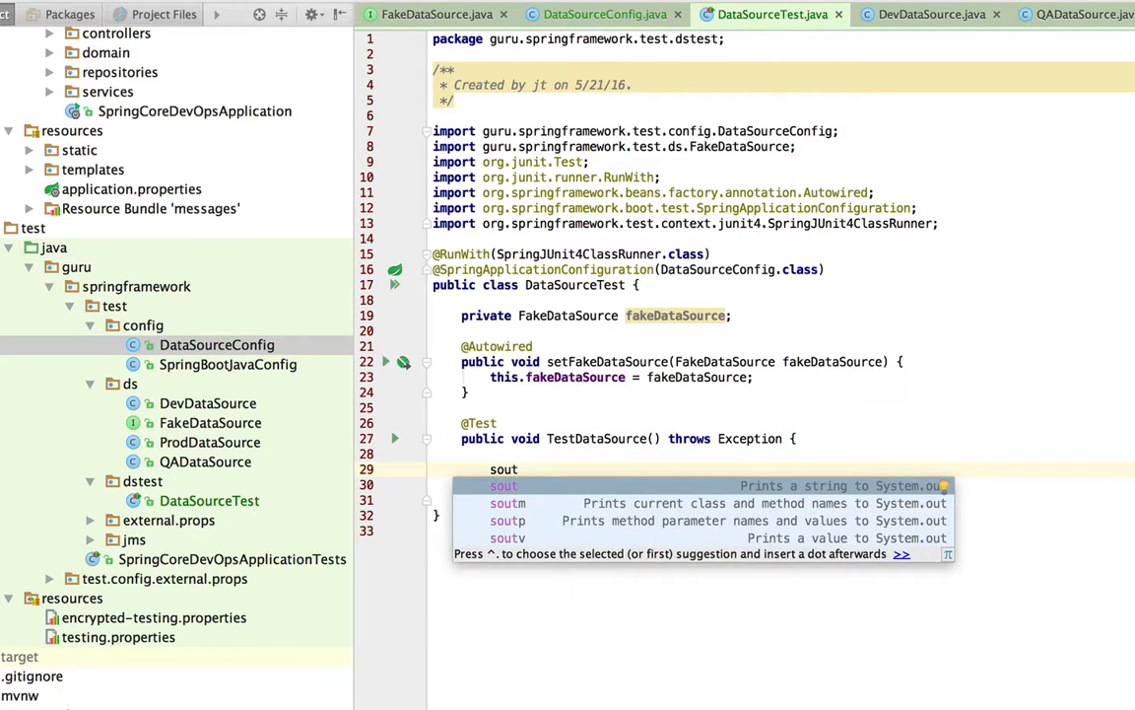
key("Enter")
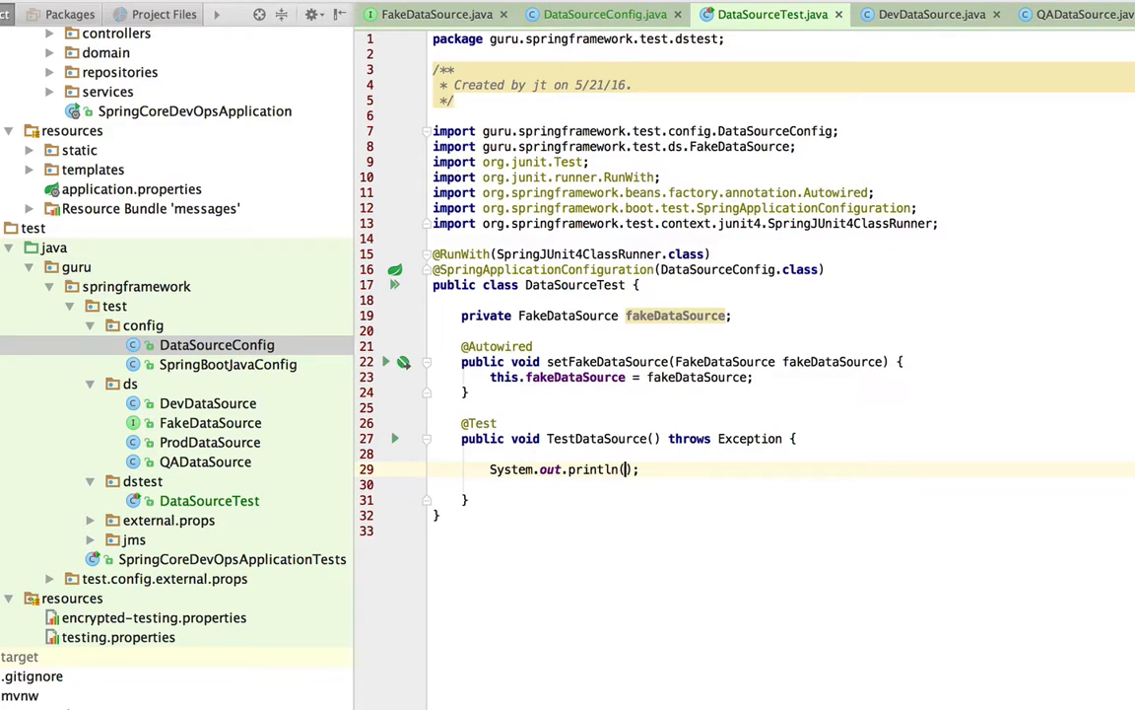
type("fakeDataSource")
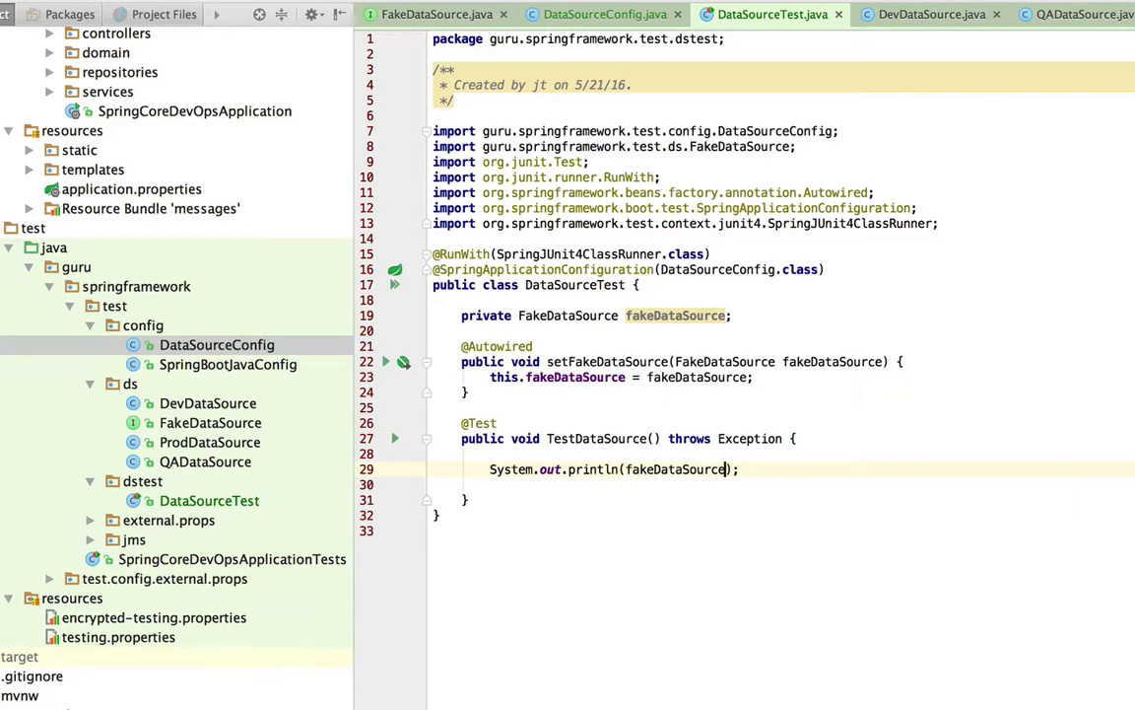
type(".toString()")
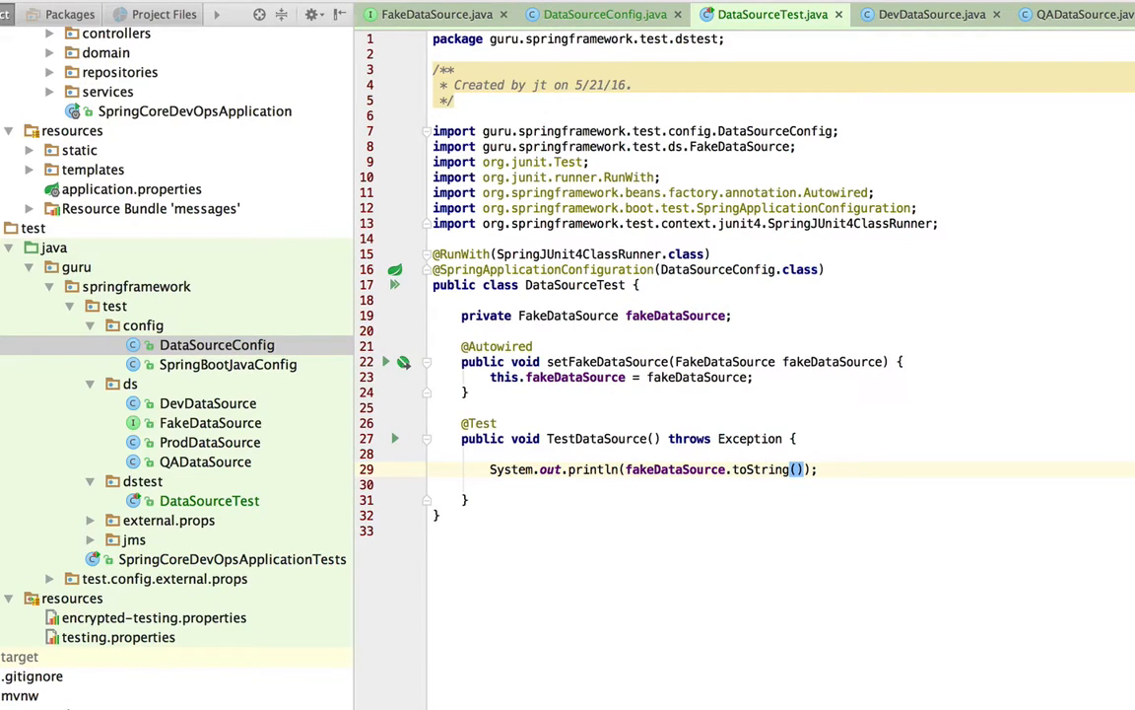
mouse_move(615, 438)
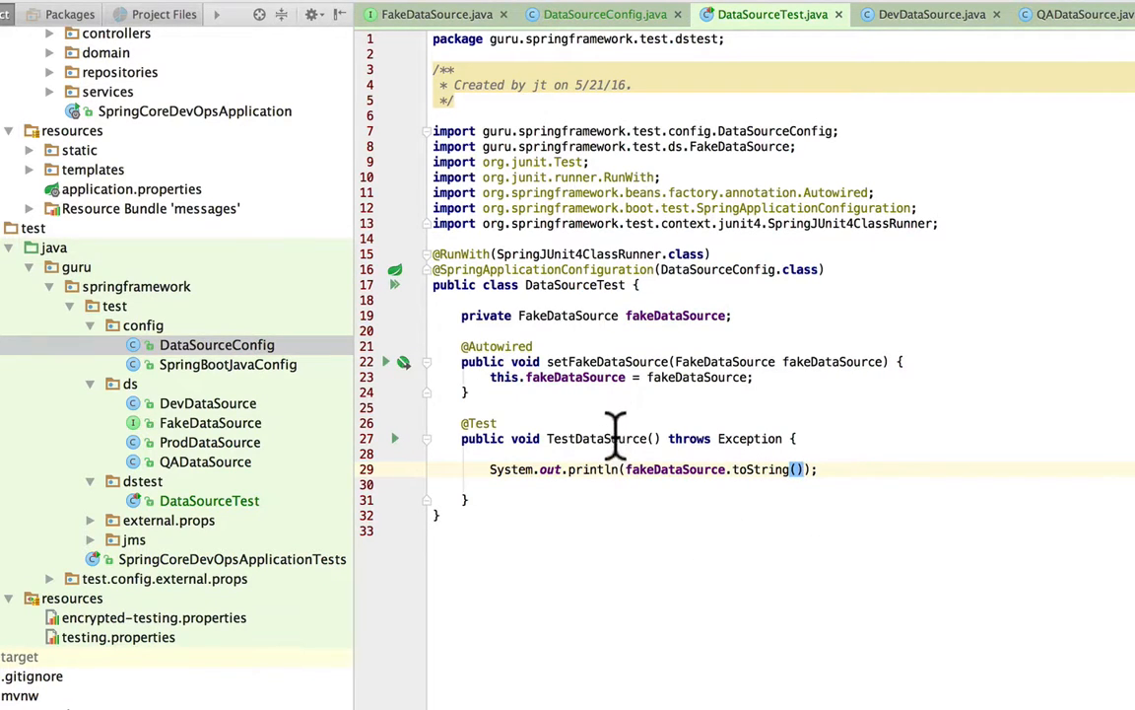
Step: Run TestDataSource and see it fail to autowire a FakeDataSource bean
right_click(615, 437)
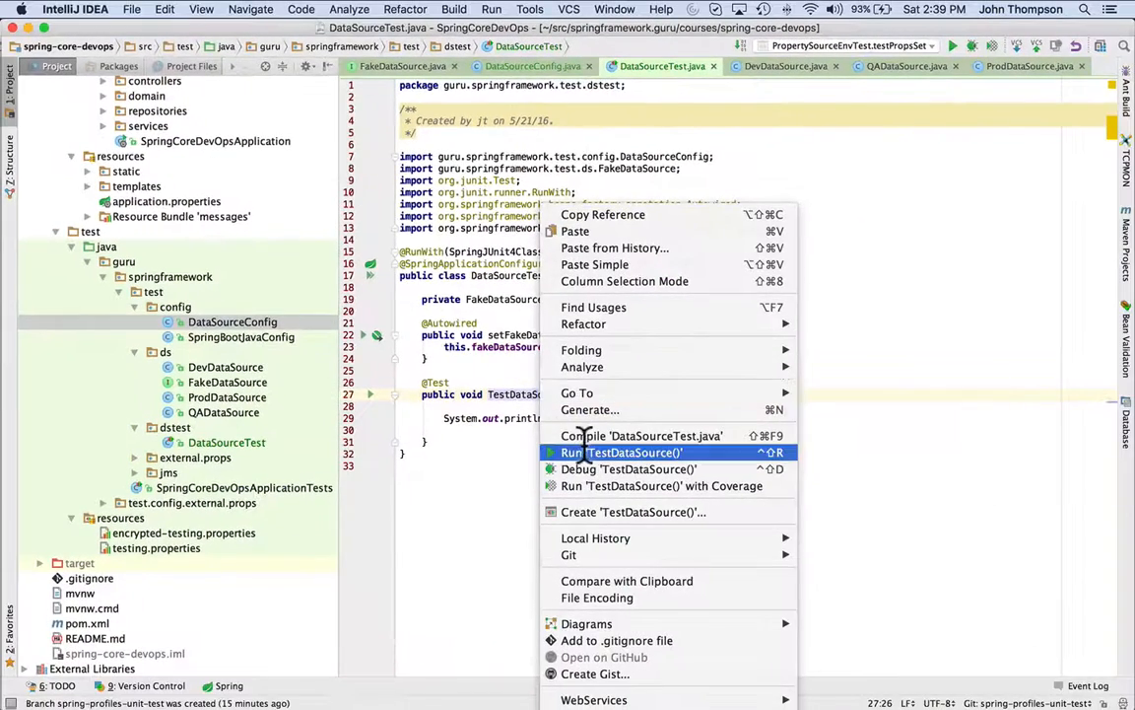
left_click(621, 451)
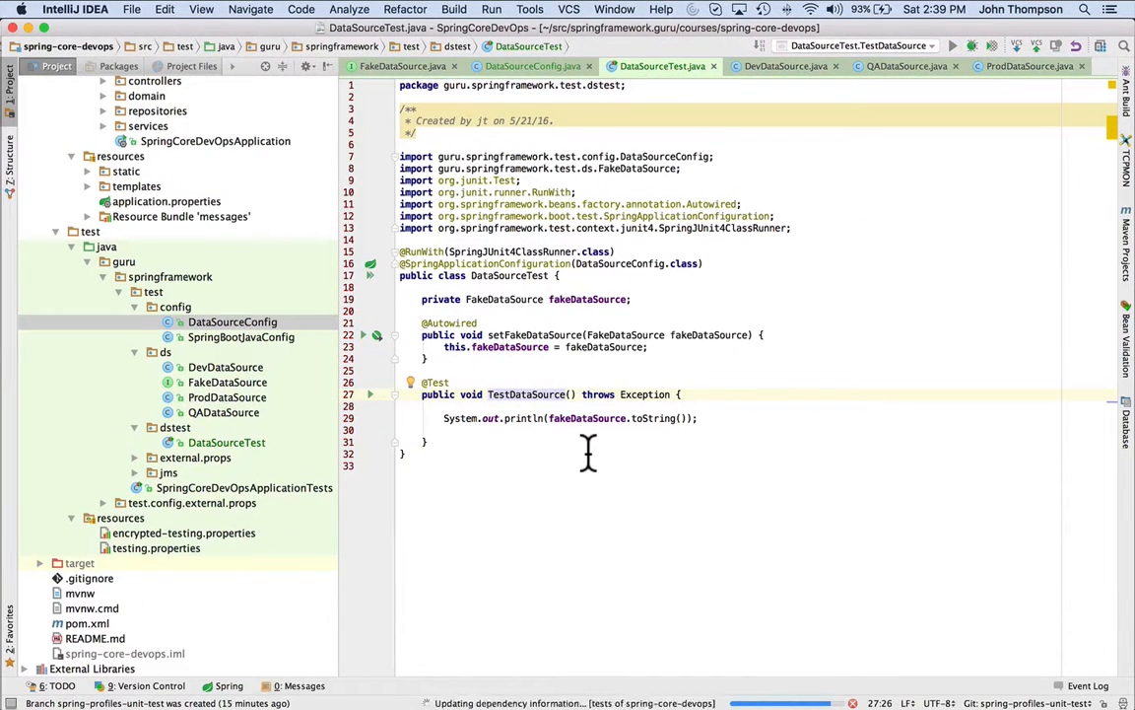
left_click(953, 47)
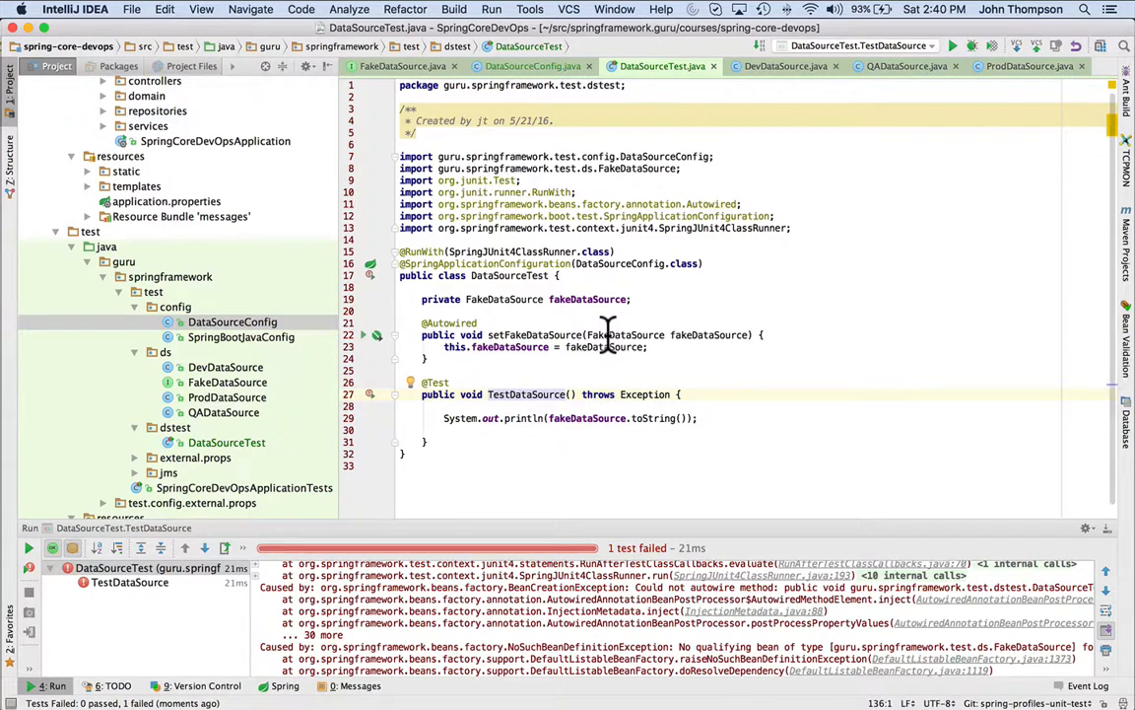
mouse_move(753, 217)
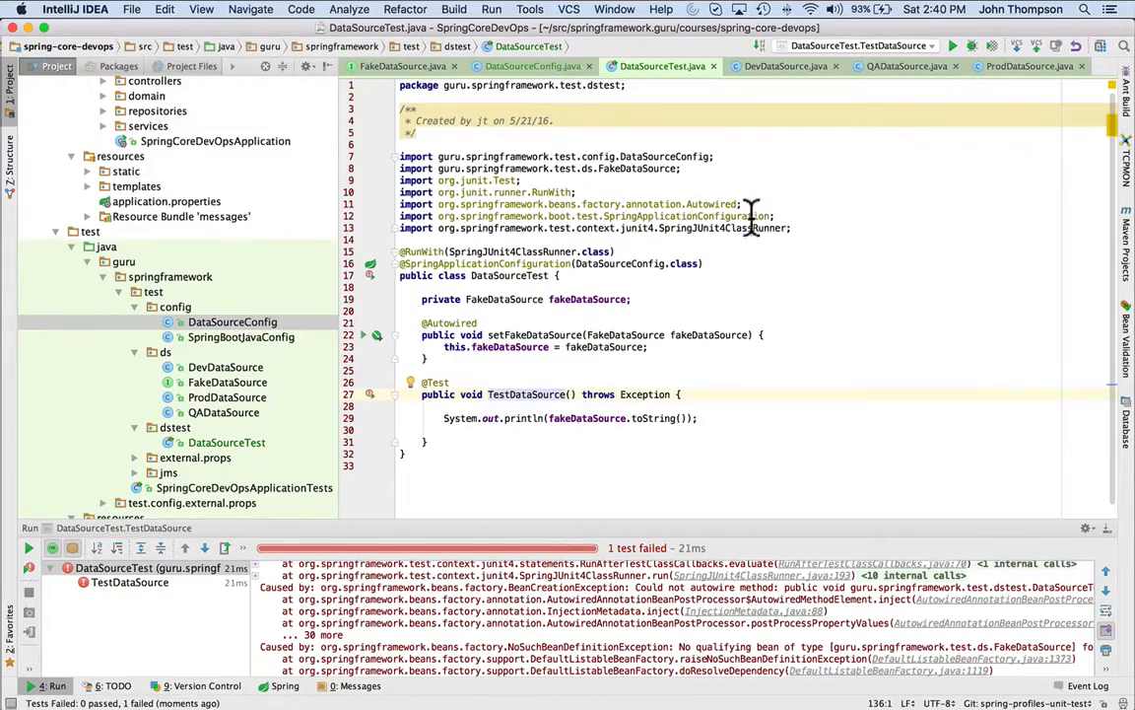
type("@ActiveProfiles(\"dev")
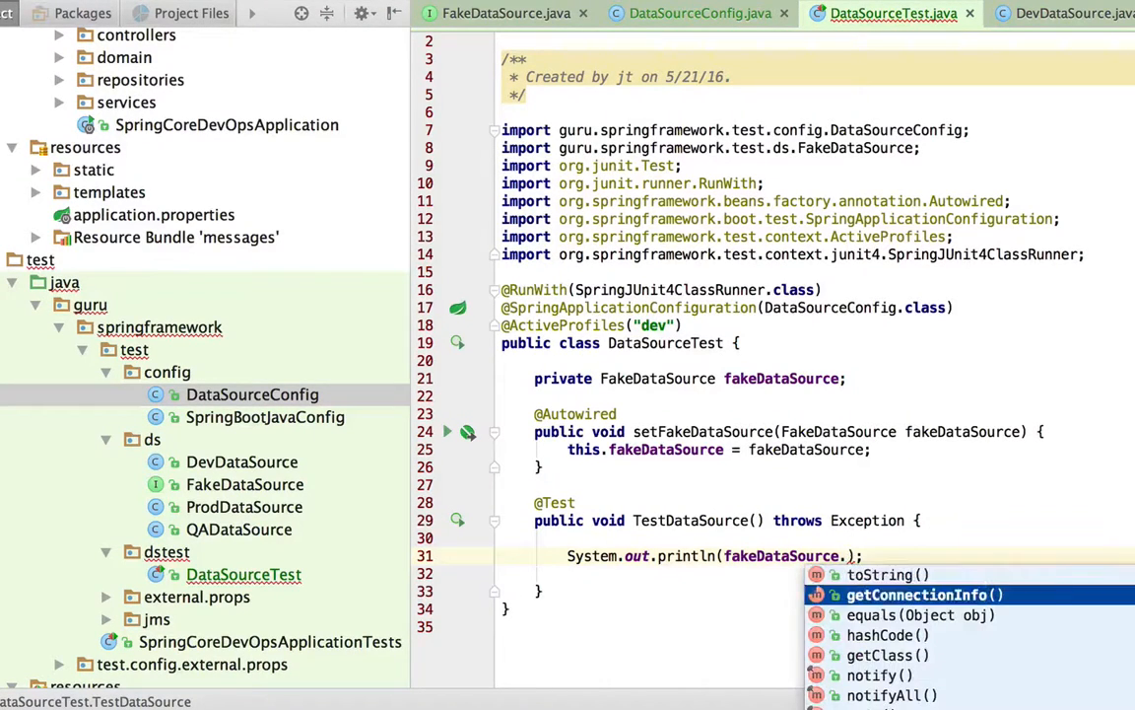
Step: Print getConnectionInfo() instead, pass the test, then switch the active profile to "prod"
left_click(916, 595)
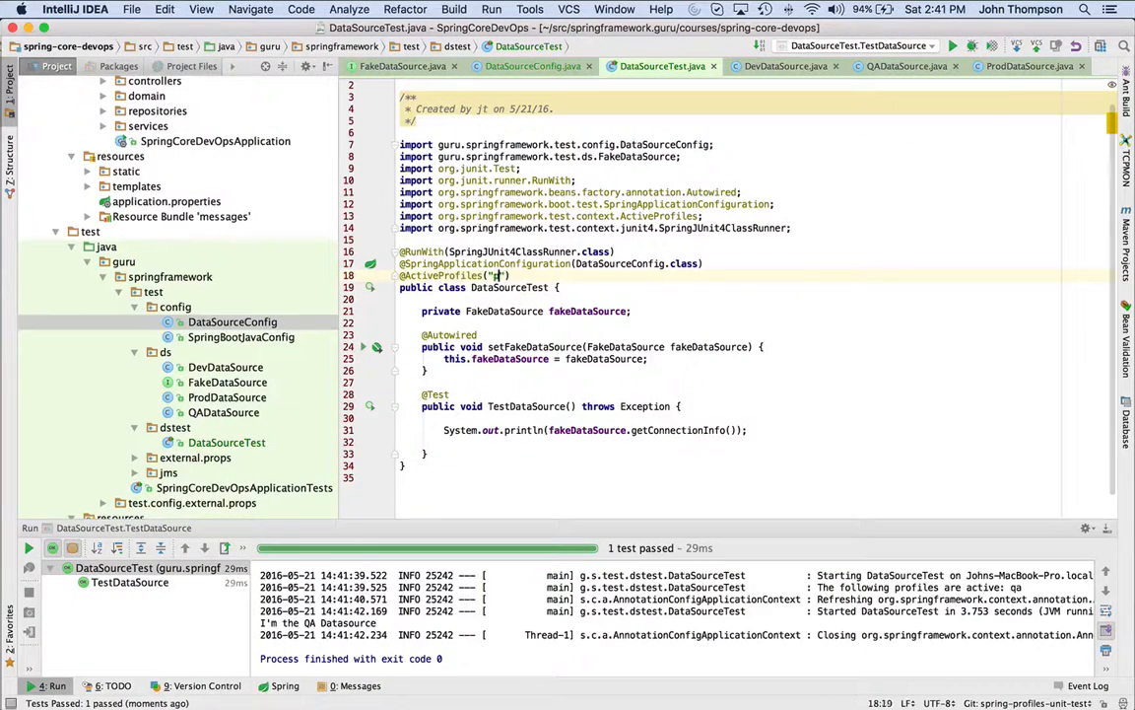
type("prod")
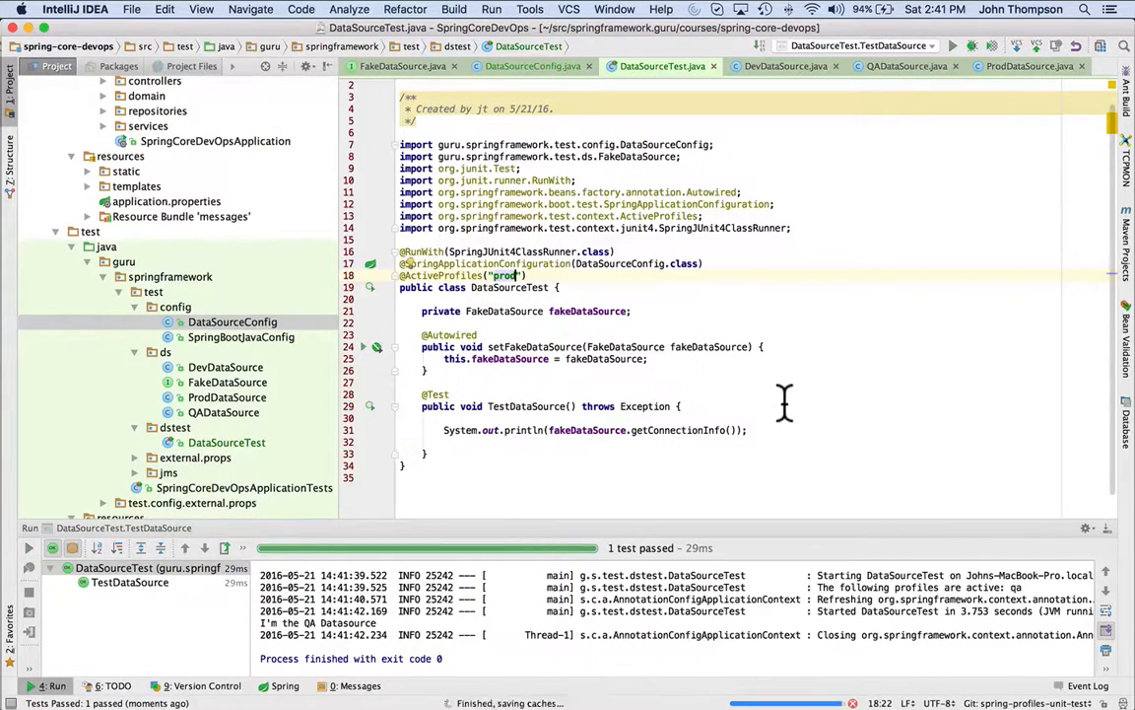
left_click(952, 46)
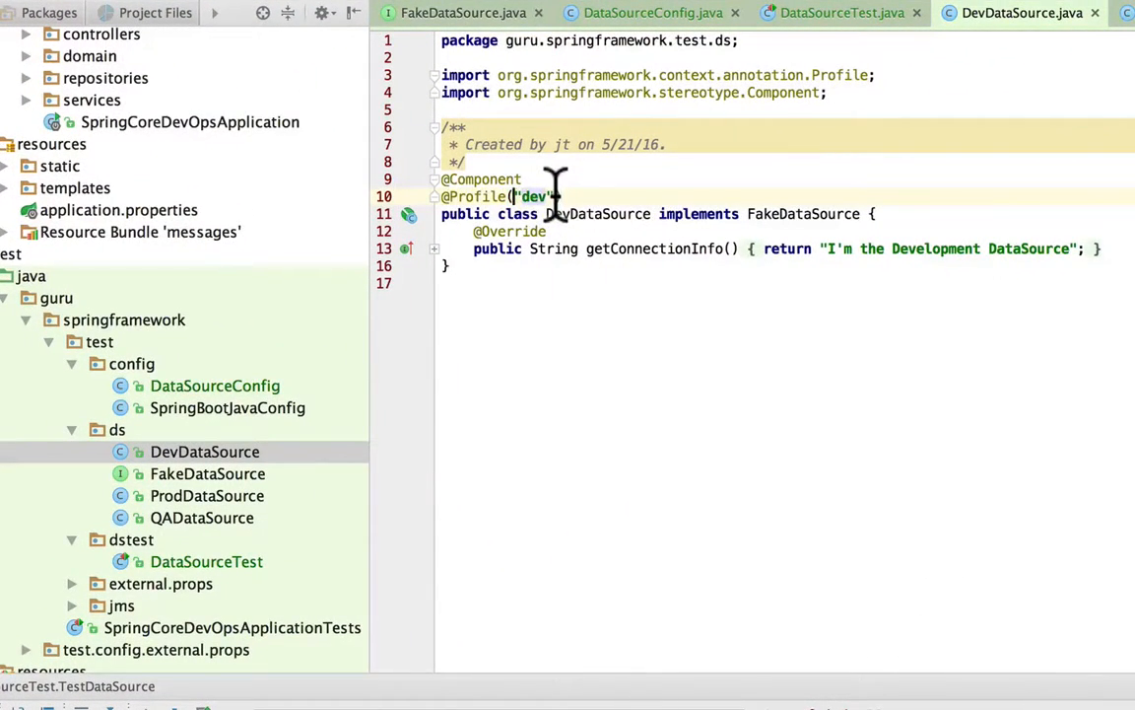
type("{\"dev\"}")
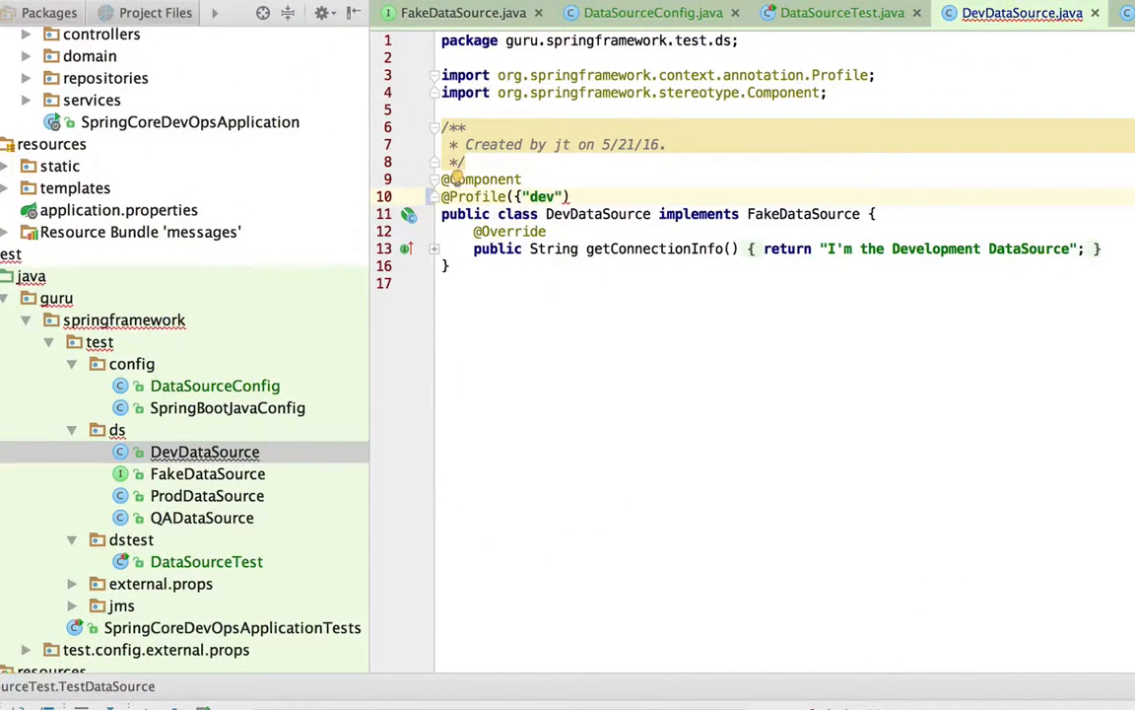
type(", \"defa")
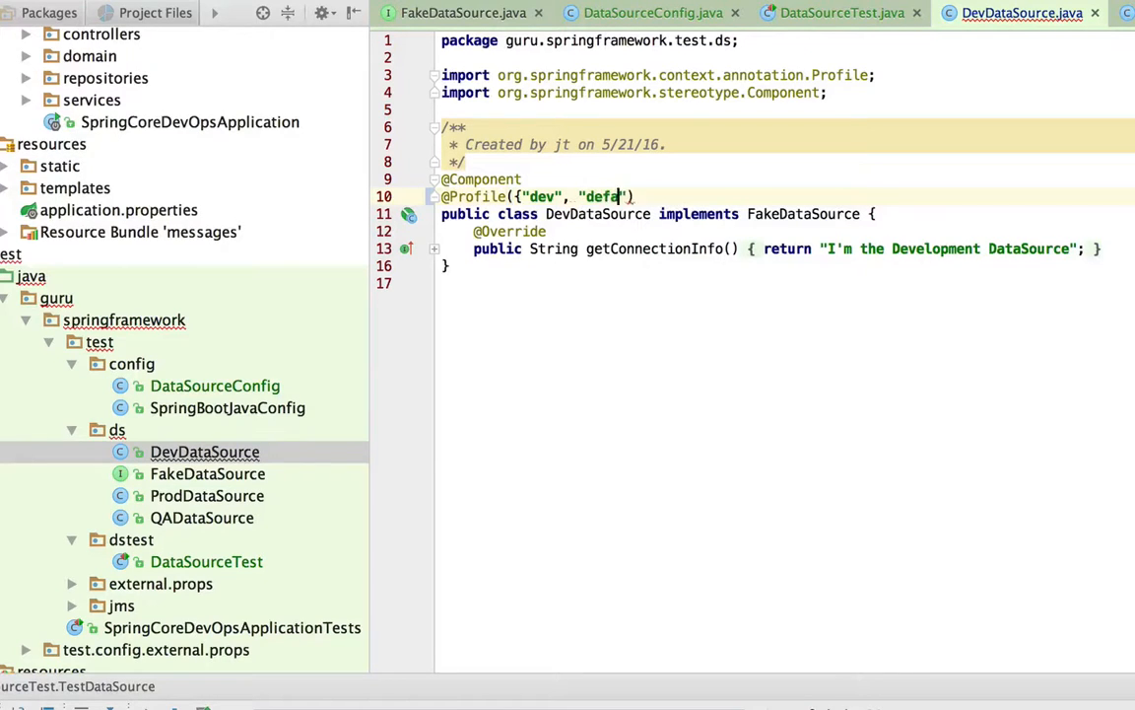
type("ult")
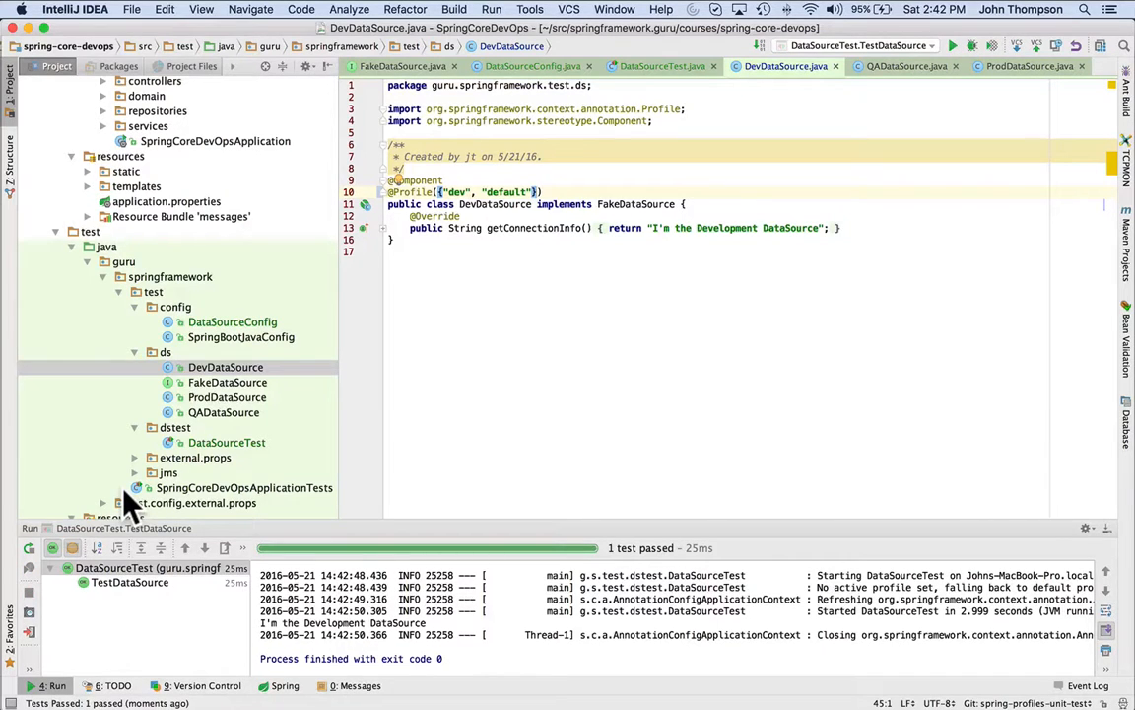
mouse_move(40, 690)
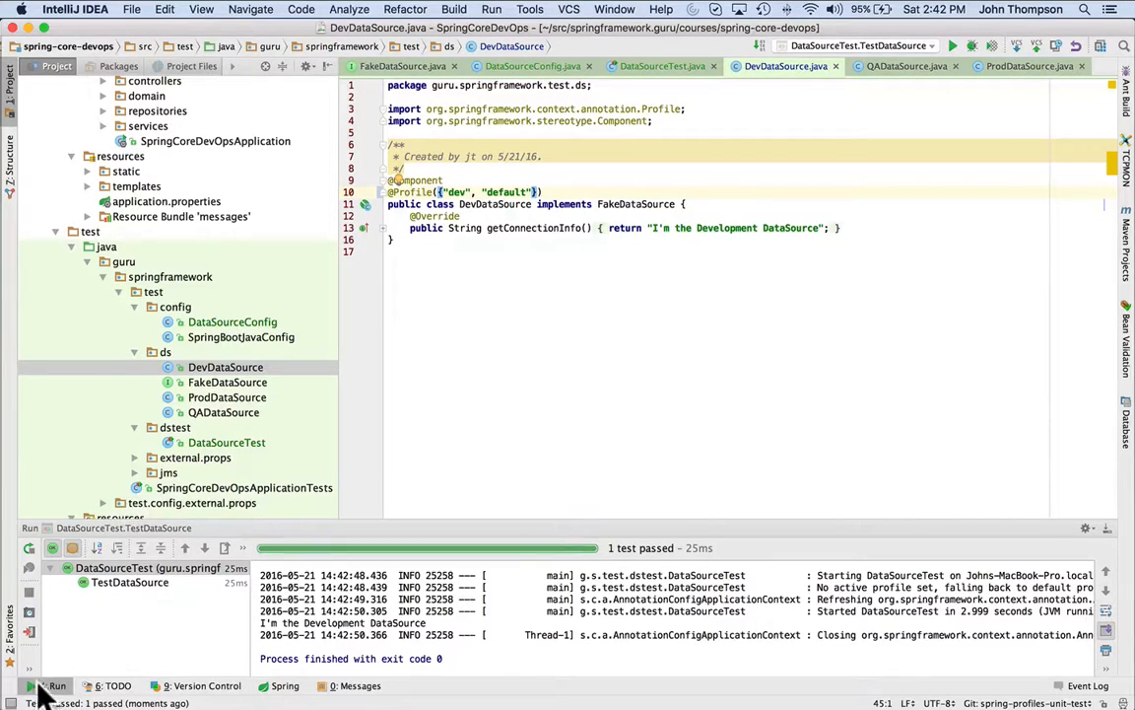
left_click(227, 442)
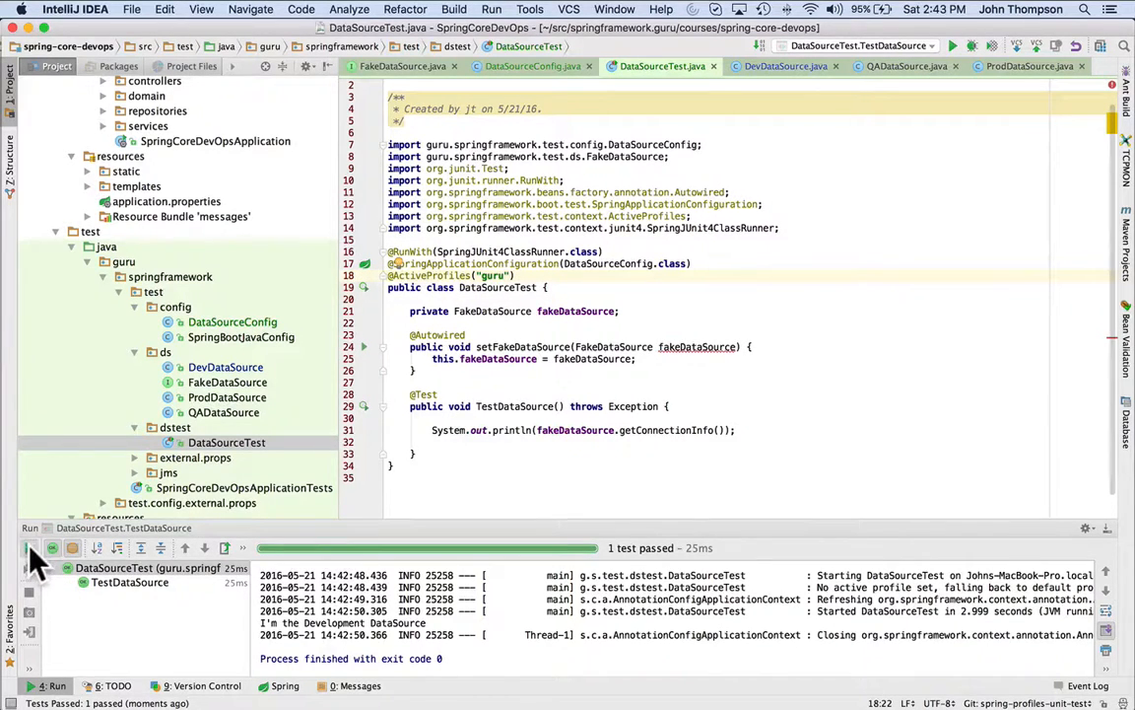
Step: Rerun DataSourceTest from its editor tab so a fresh run compiles and starts
left_click(952, 45)
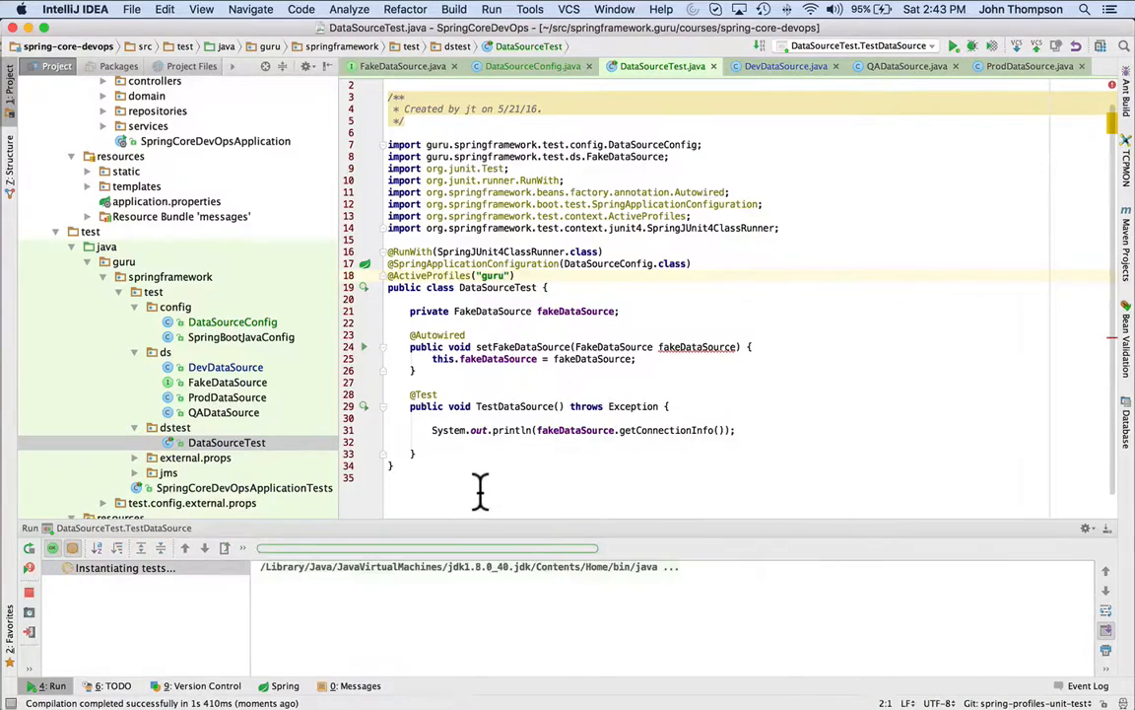